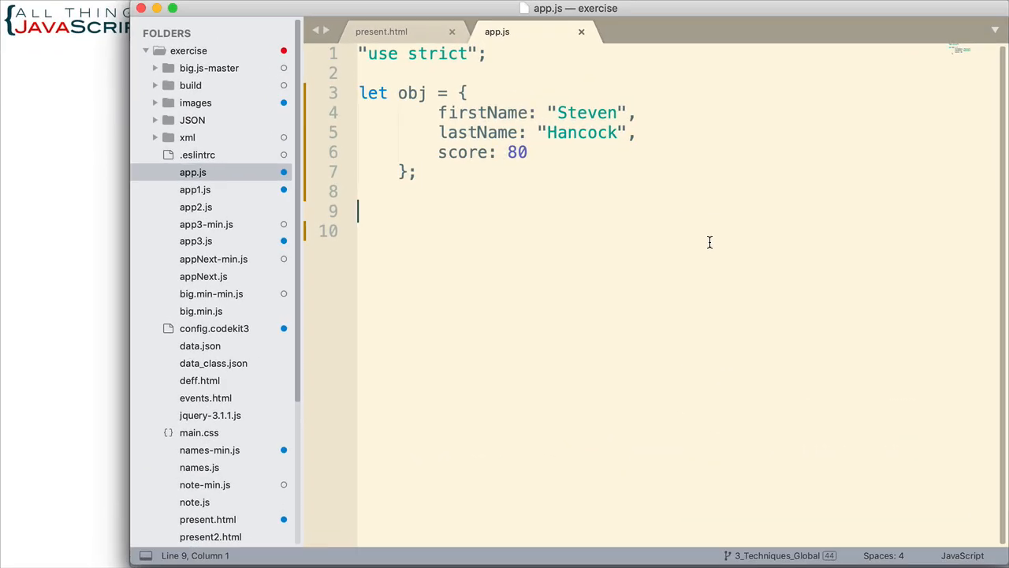
{"action": "mouse_move", "coordinate": [375, 77]}
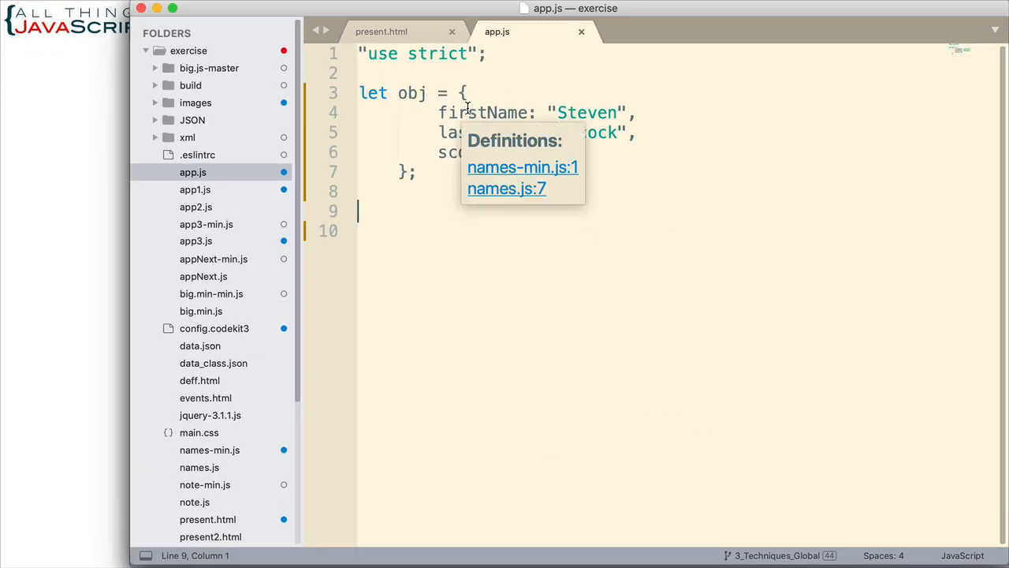
- Dismiss the lookup popup and select the empty JSON subfolder of the exercise folder
{"action": "left_click", "coordinate": [483, 96]}
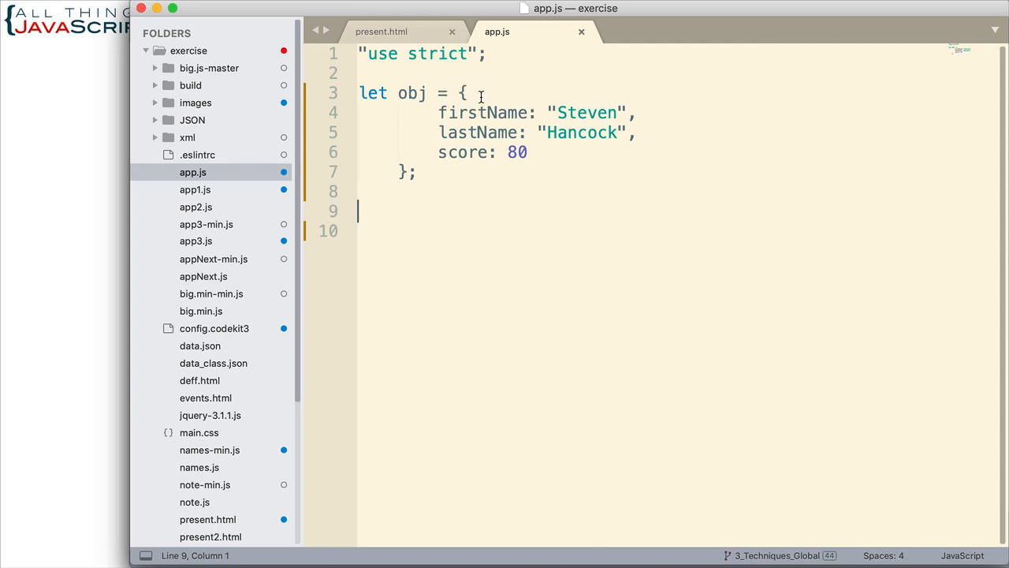
{"action": "mouse_move", "coordinate": [409, 202]}
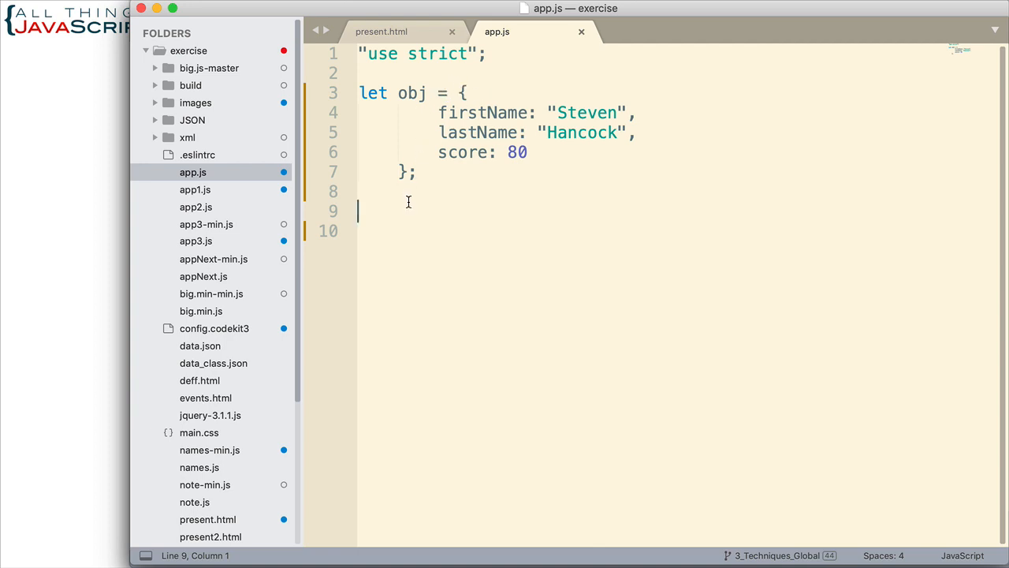
{"action": "mouse_move", "coordinate": [416, 192]}
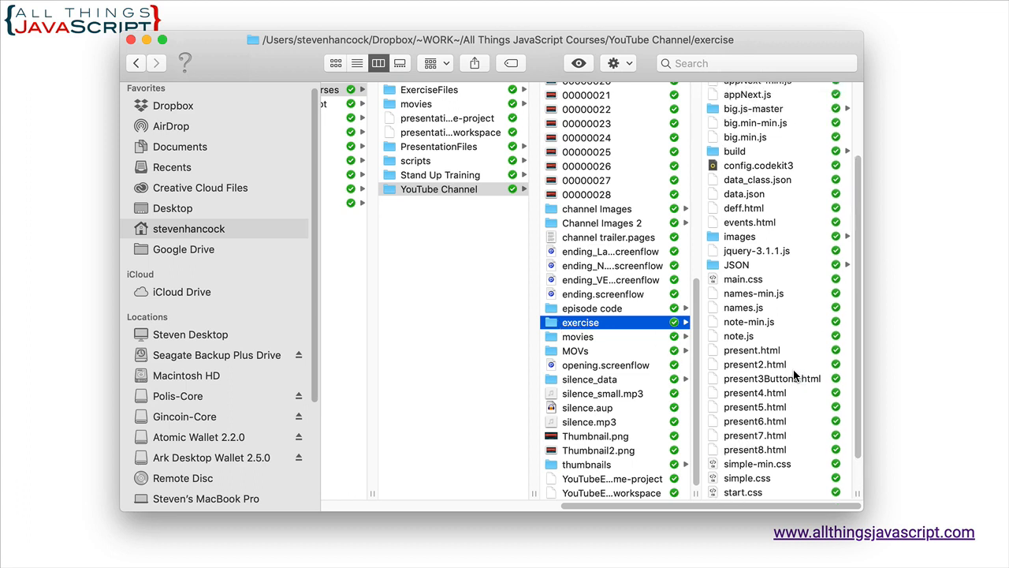
{"action": "scroll", "scroll_direction": "up", "scroll_amount": 3}
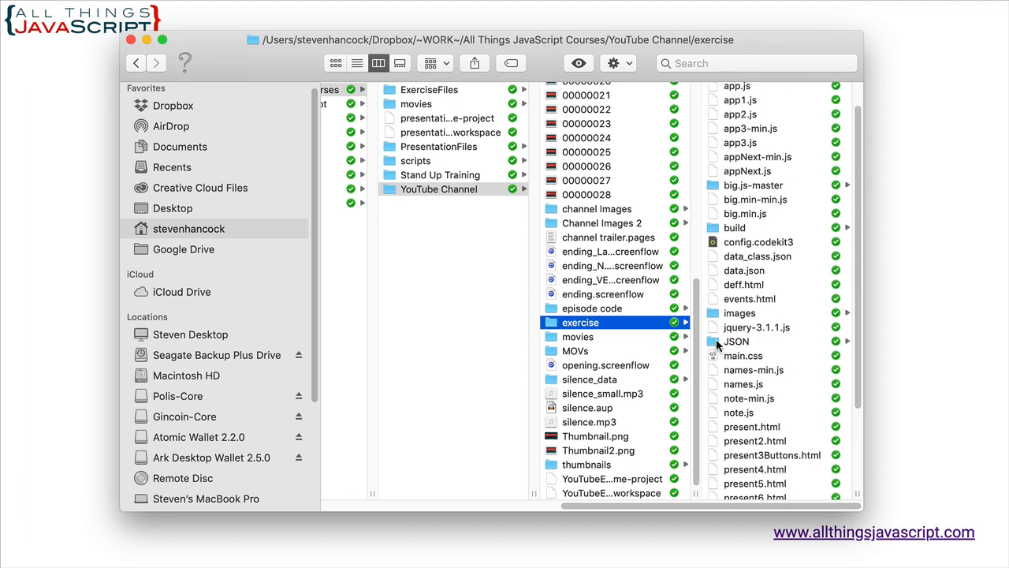
{"action": "left_click", "coordinate": [736, 340]}
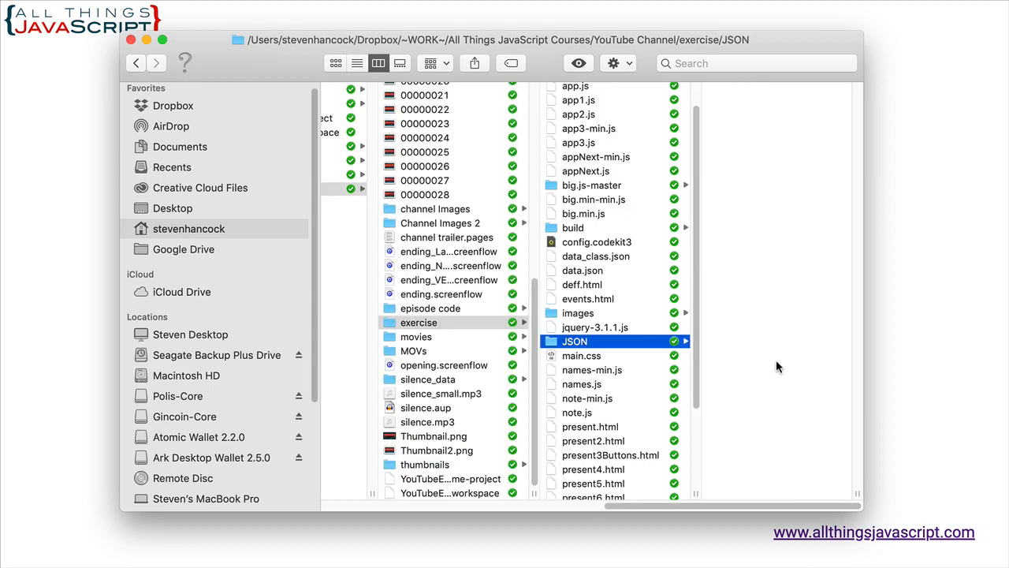
{"action": "mouse_move", "coordinate": [710, 315]}
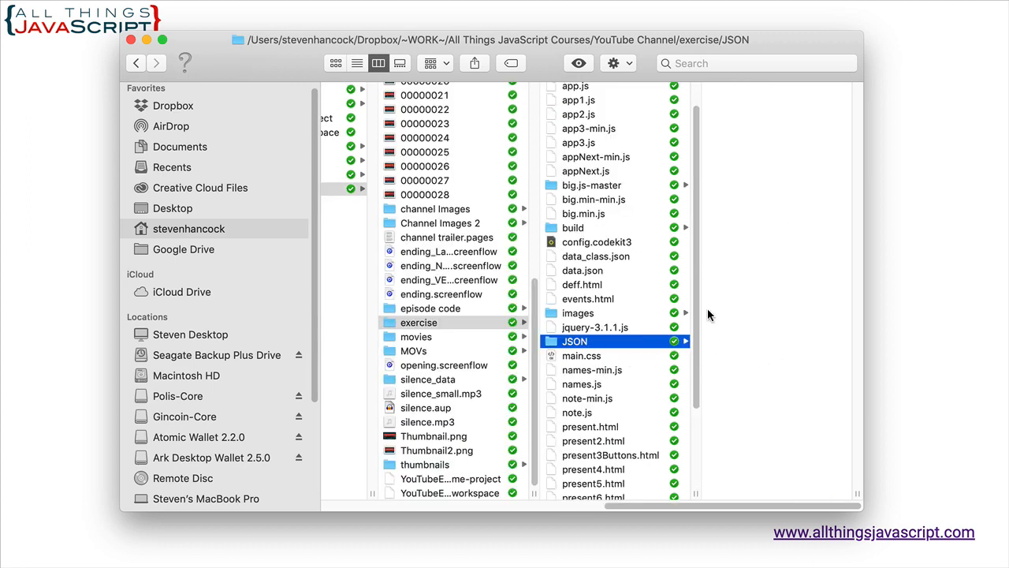
{"action": "mouse_move", "coordinate": [733, 277]}
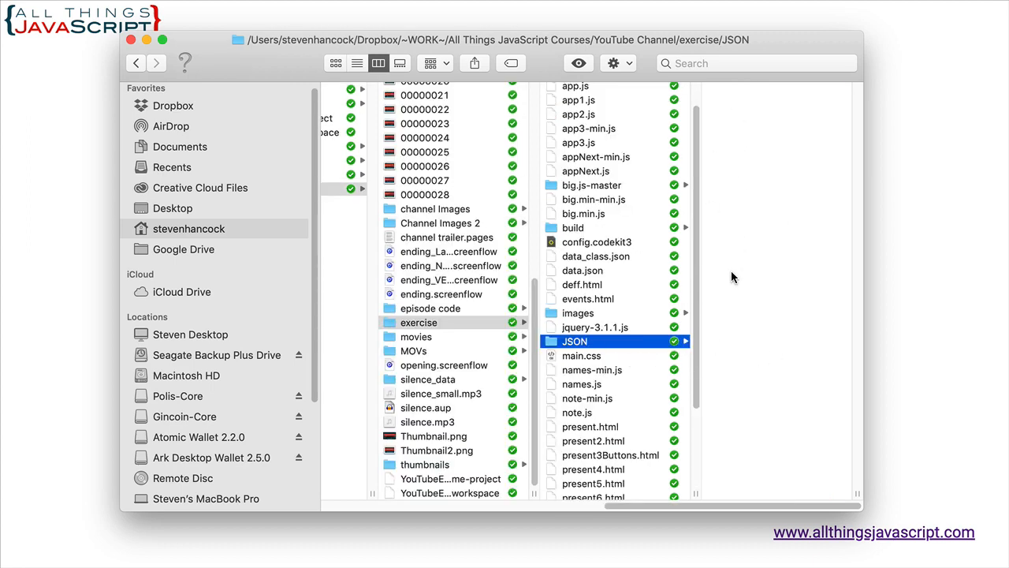
{"action": "mouse_move", "coordinate": [747, 260]}
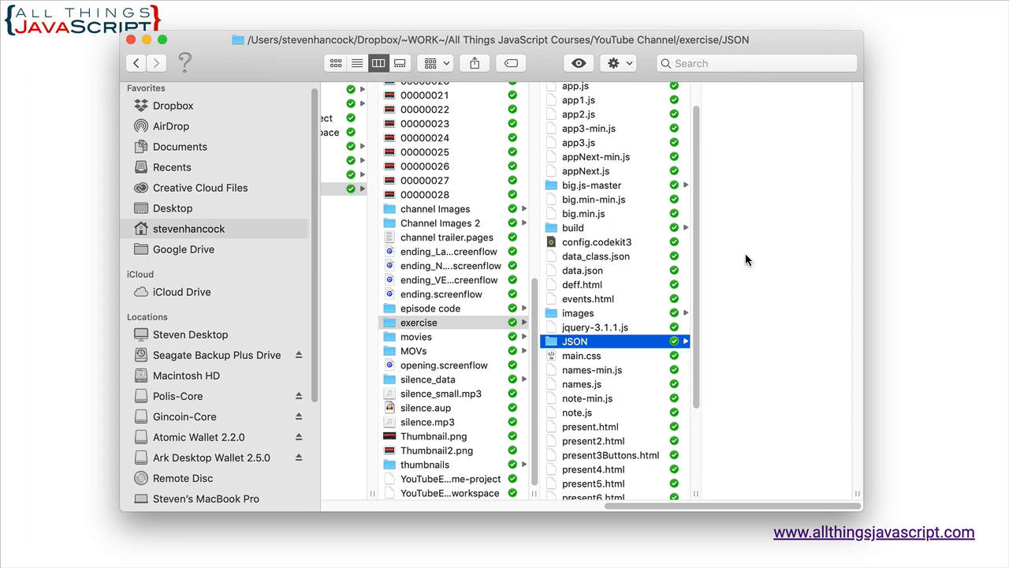
{"action": "mouse_move", "coordinate": [75, 235]}
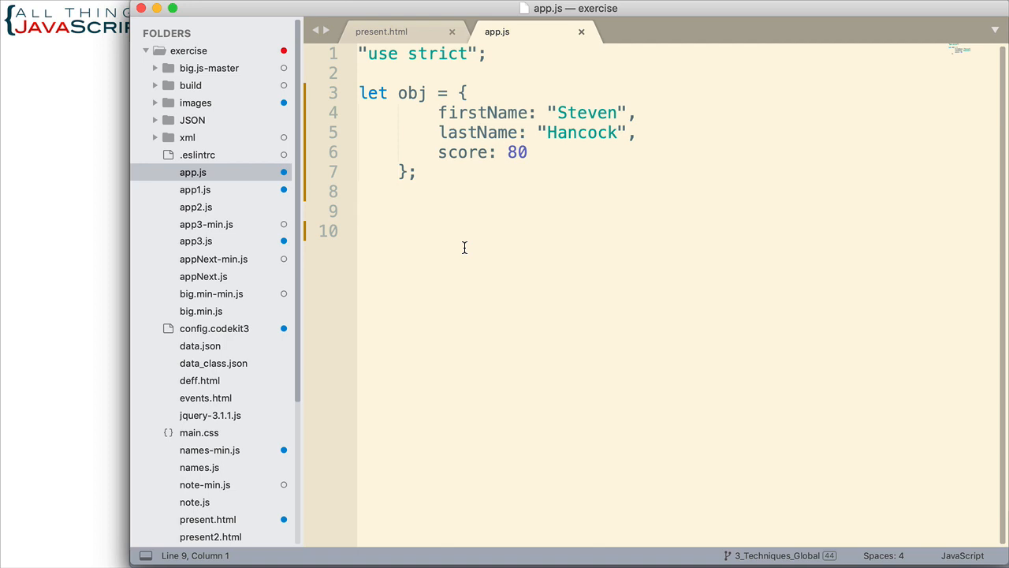
- Add let fs = require('fs') on line 9 of app.js
{"action": "type", "text": "let"}
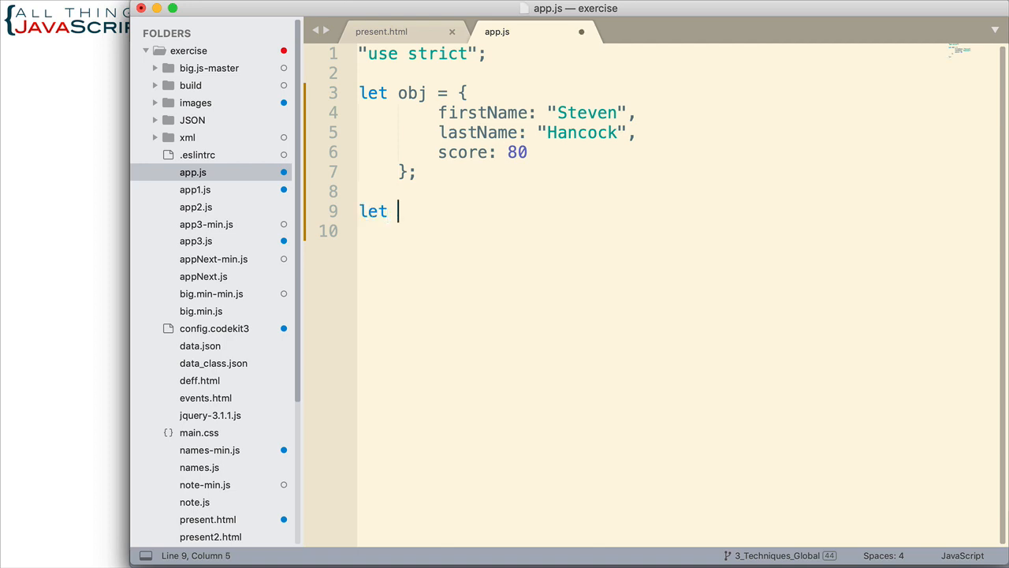
{"action": "type", "text": "fs"}
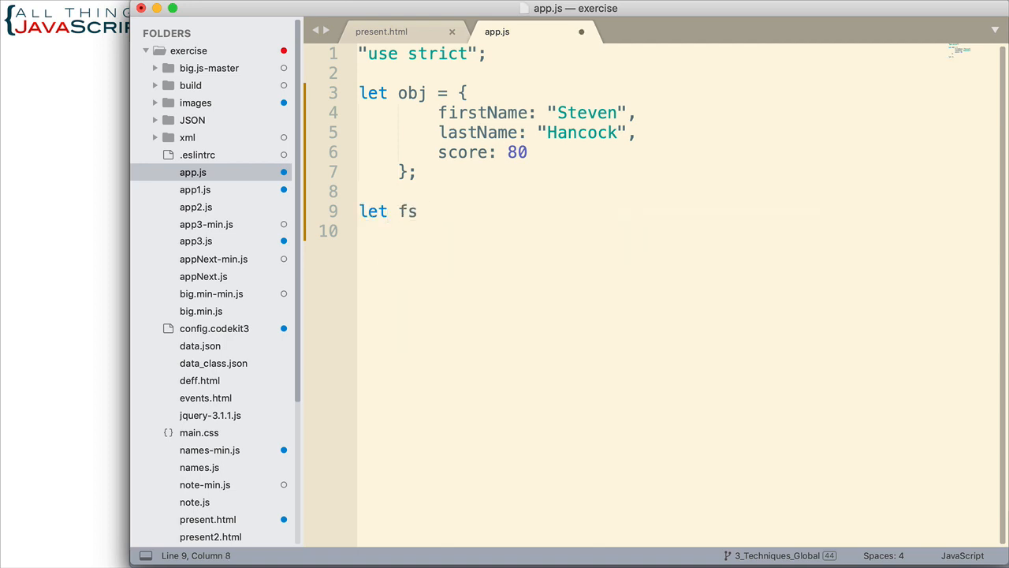
{"action": "type", "text": "= r"}
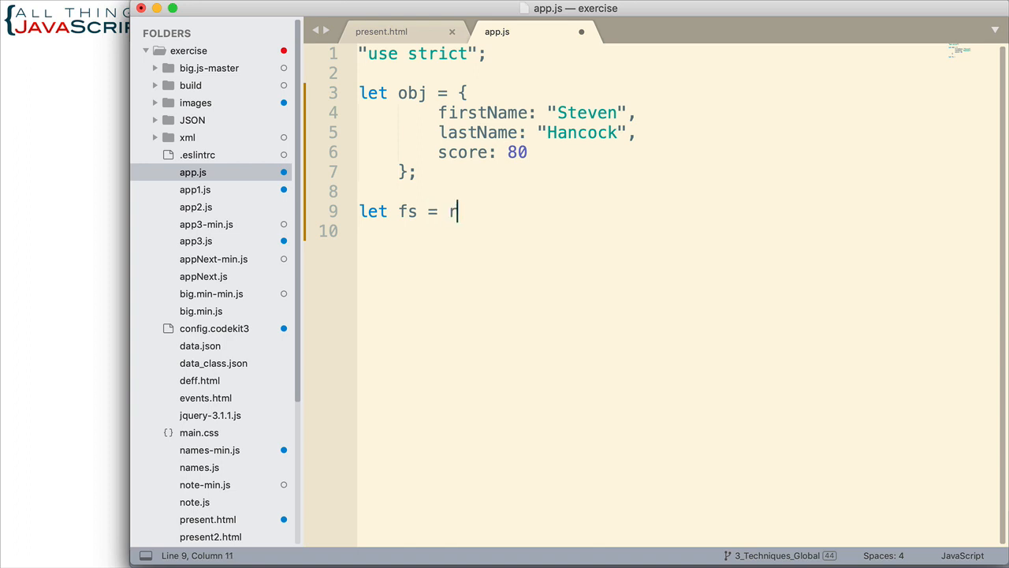
{"action": "type", "text": "equire"}
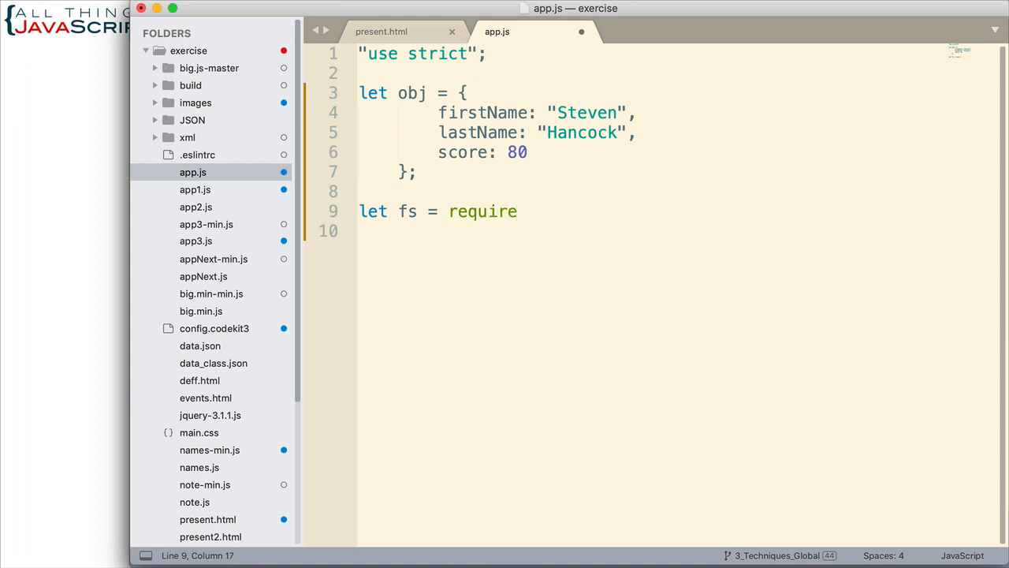
{"action": "type", "text": "('f'"}
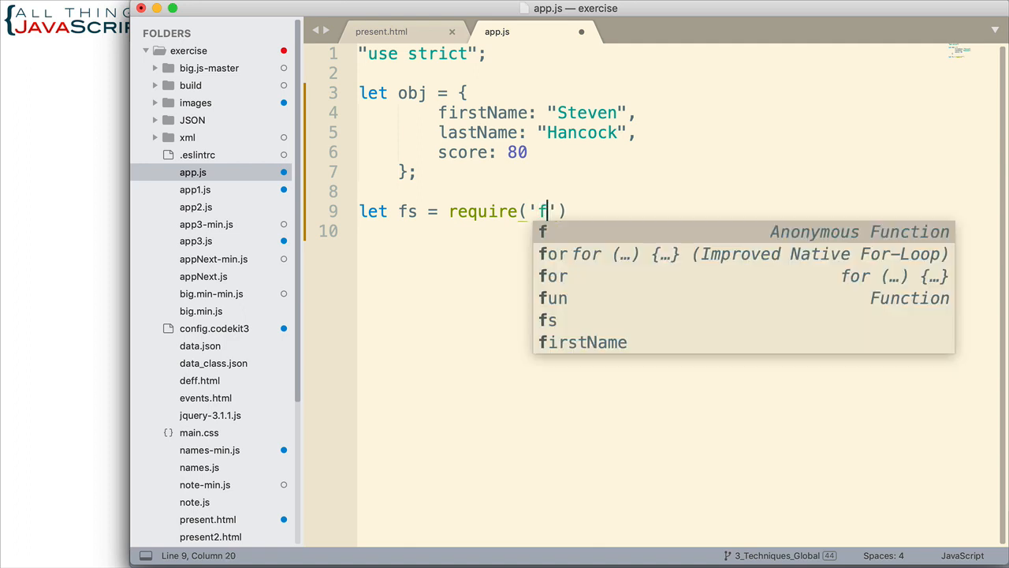
{"action": "type", "text": "s"}
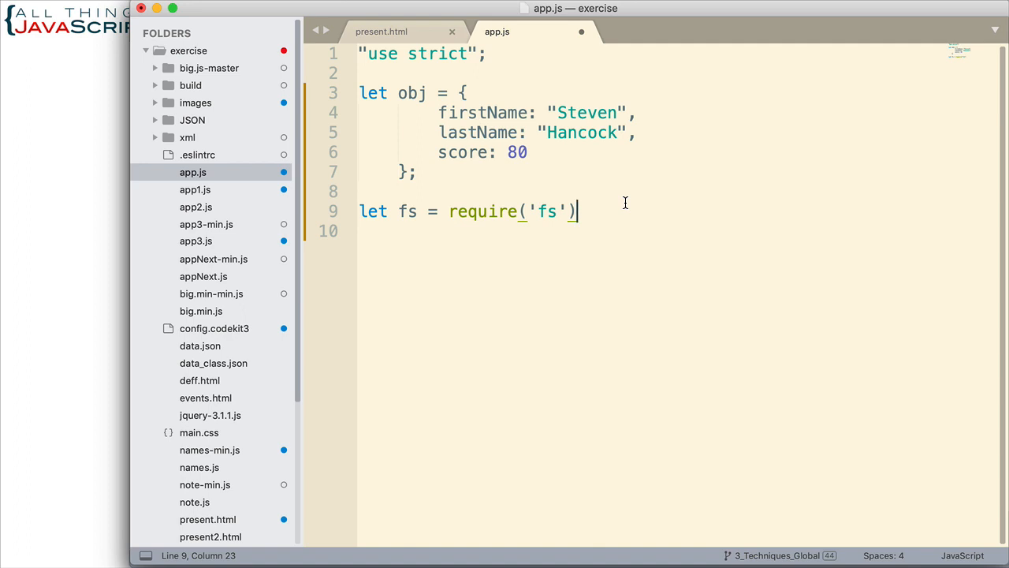
{"action": "mouse_move", "coordinate": [555, 109]}
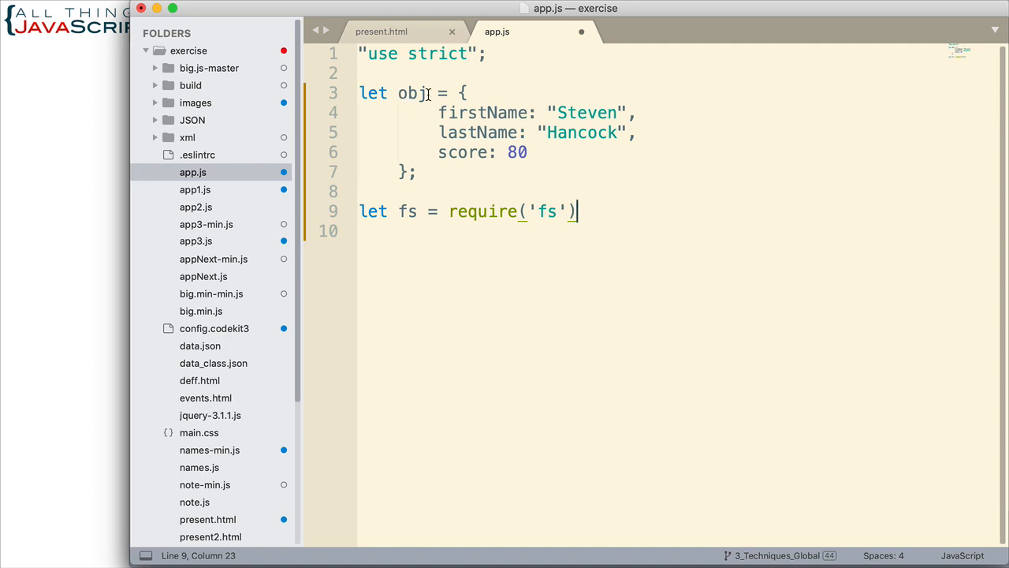
{"action": "mouse_move", "coordinate": [633, 192]}
{"action": "type", "text": ","}
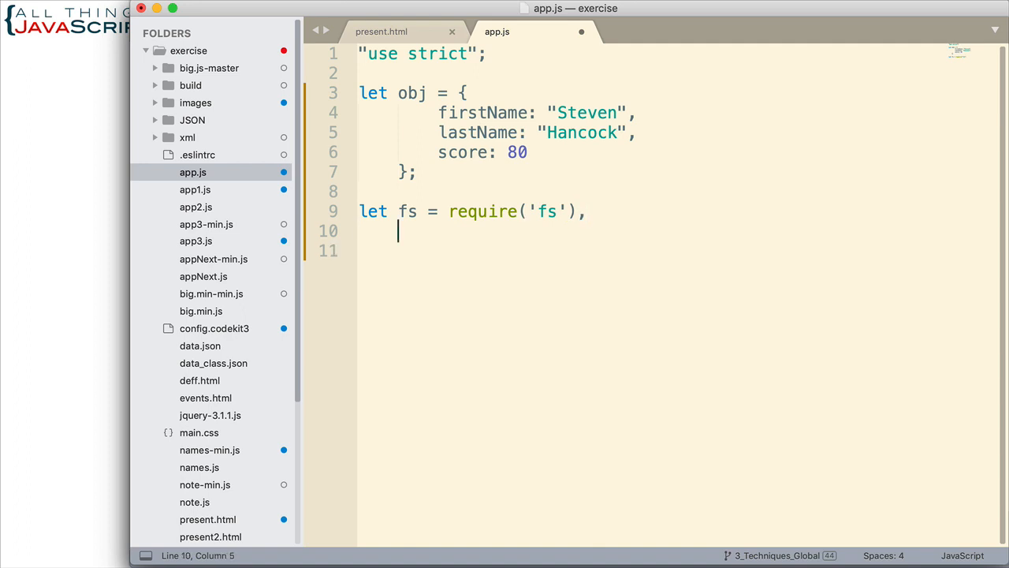
- Declare jsonData = JSON.stringify(obj); and highlight the fs variable
{"action": "type", "text": "jsonD"}
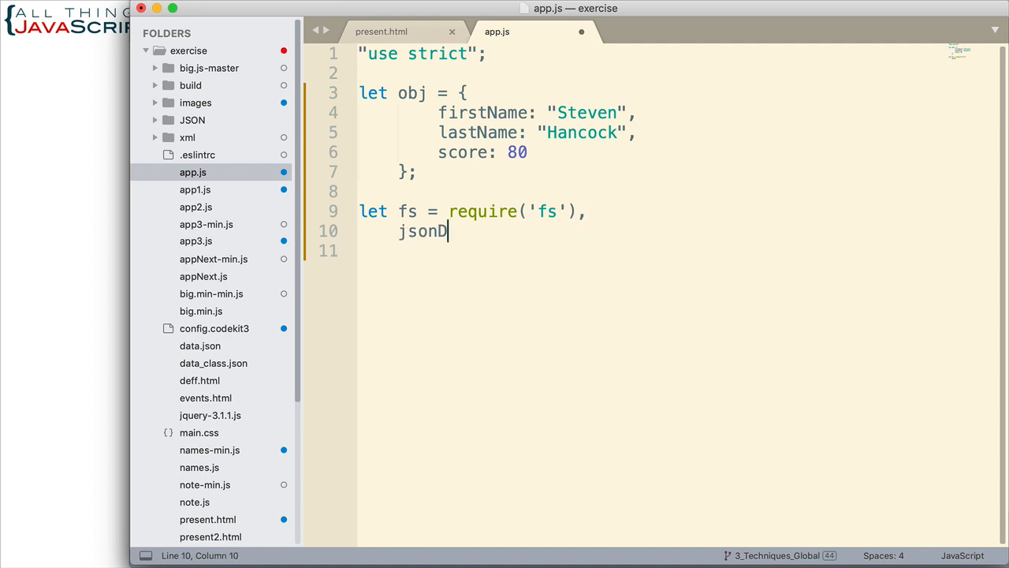
{"action": "type", "text": "a"}
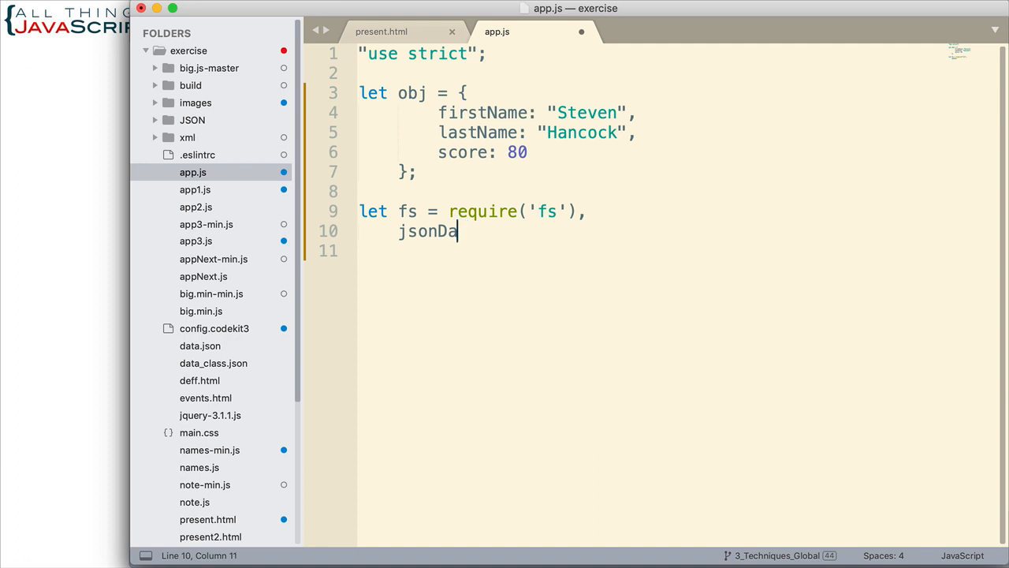
{"action": "type", "text": "ta"}
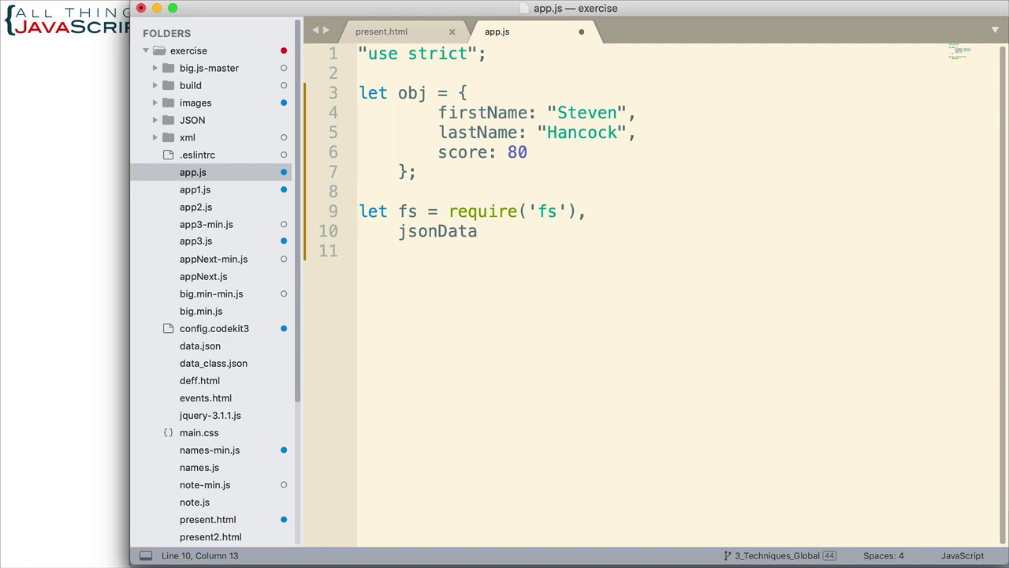
{"action": "type", "text": "= JSON"}
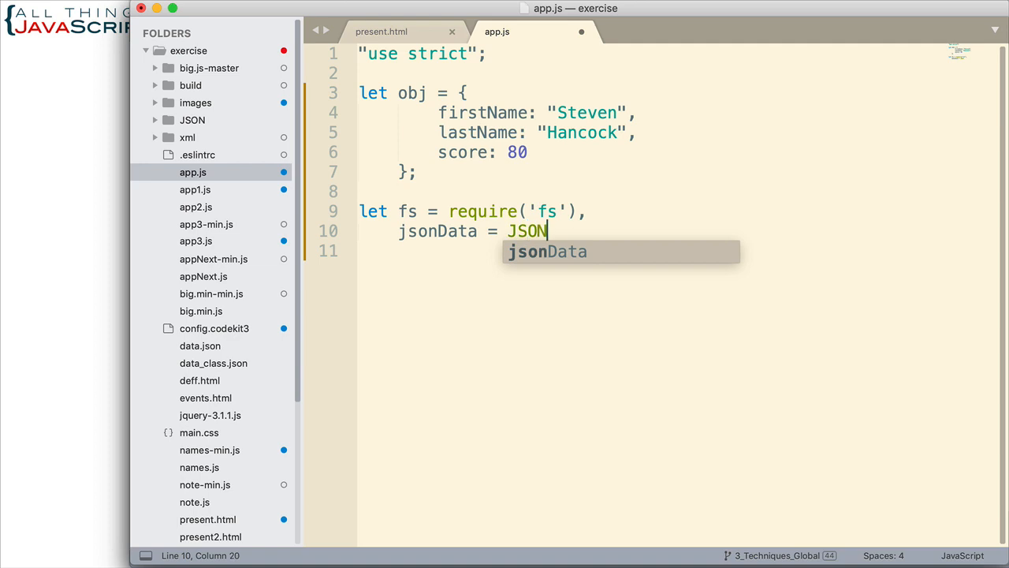
{"action": "type", "text": ".st"}
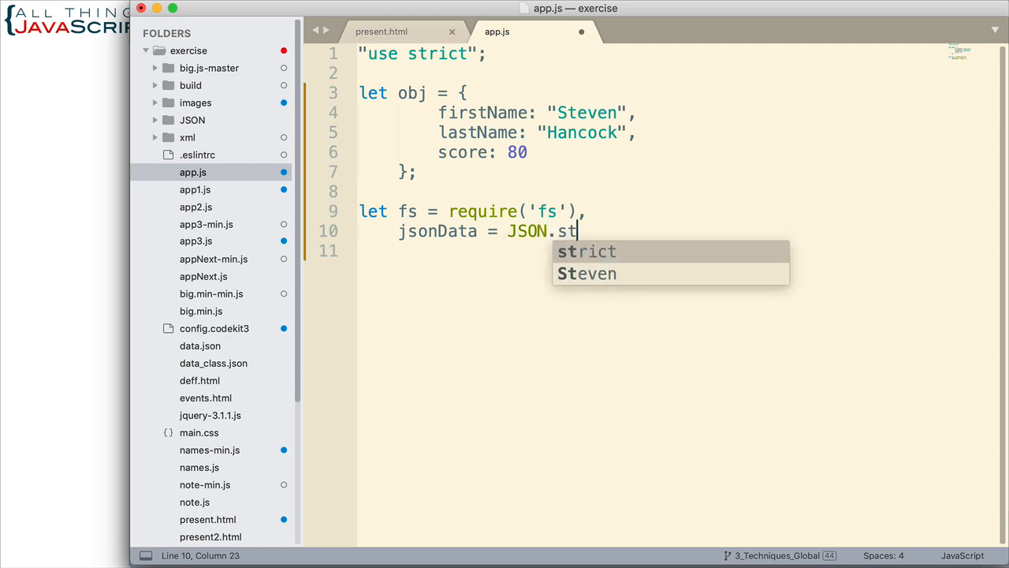
{"action": "type", "text": "ringi"}
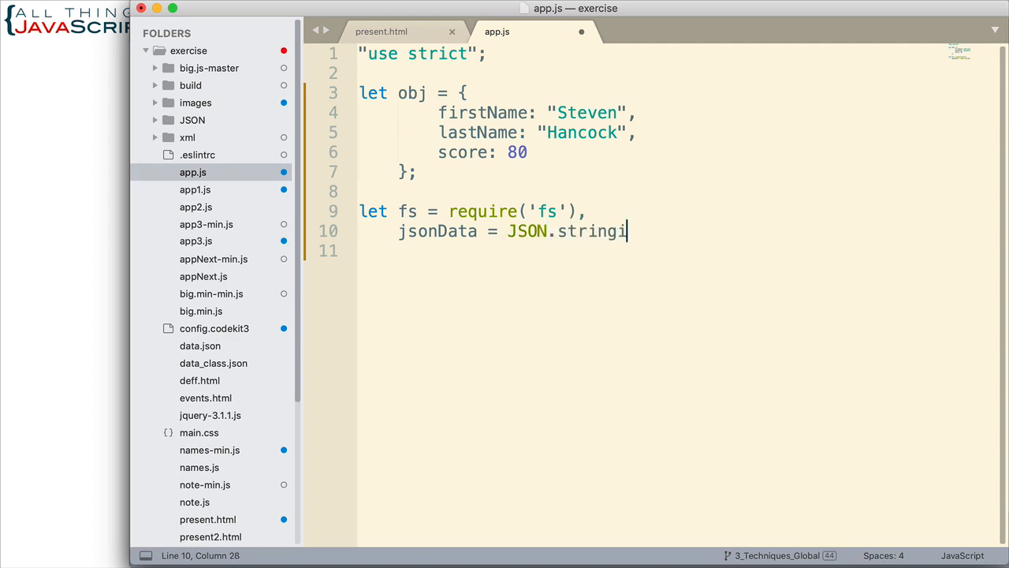
{"action": "type", "text": "fy"}
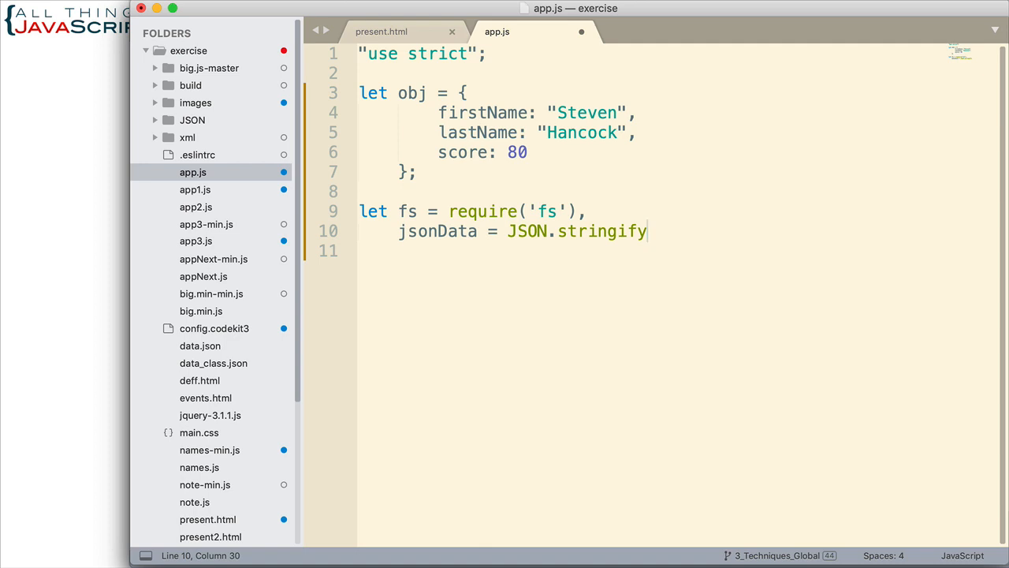
{"action": "type", "text": "(obj"}
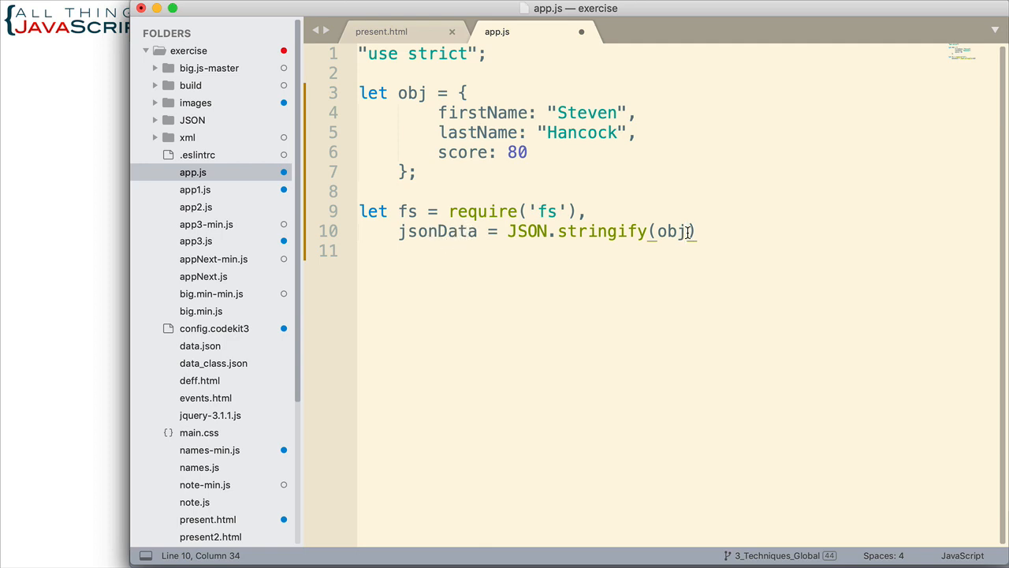
{"action": "type", "text": ";"}
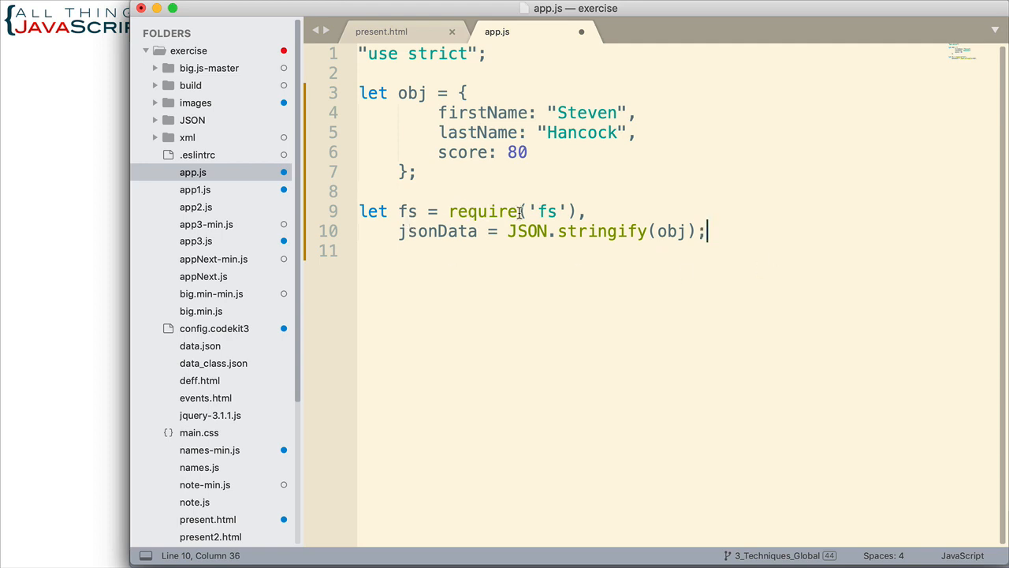
{"action": "double_click", "coordinate": [547, 211]}
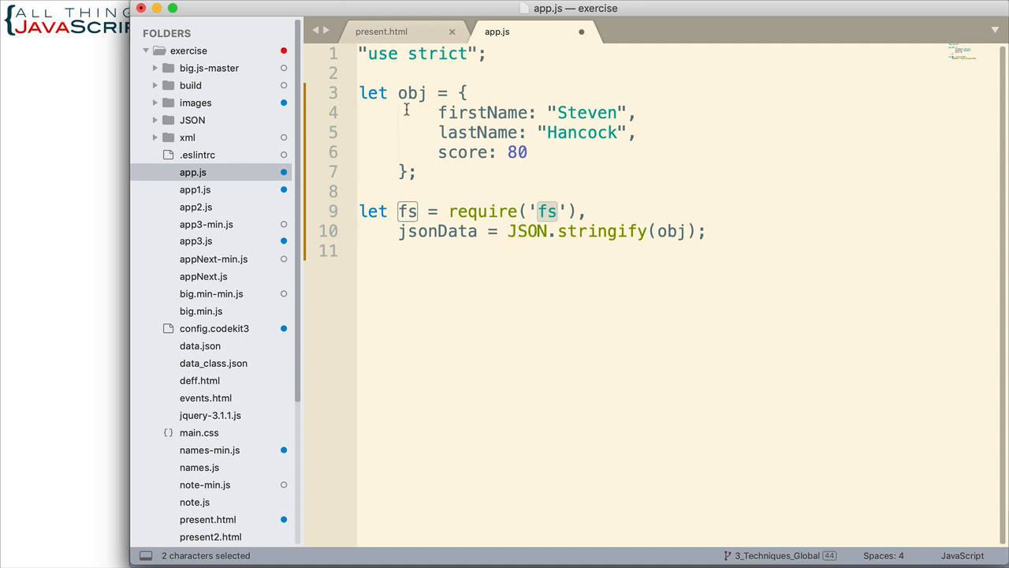
{"action": "mouse_move", "coordinate": [721, 230]}
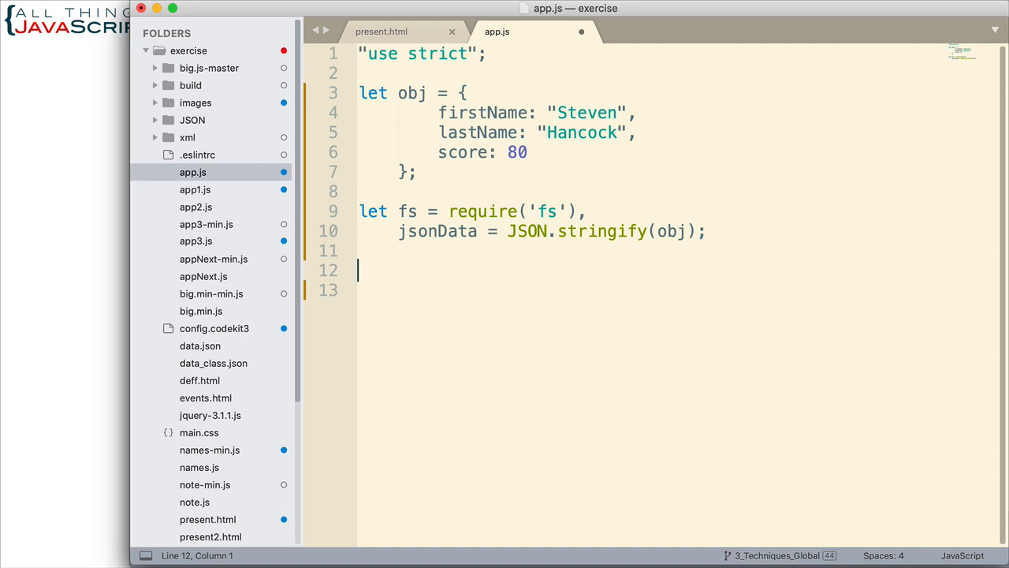
- Write fs.writeFile("./JSON/sample.json", ) on line 12
{"action": "type", "text": "fs."}
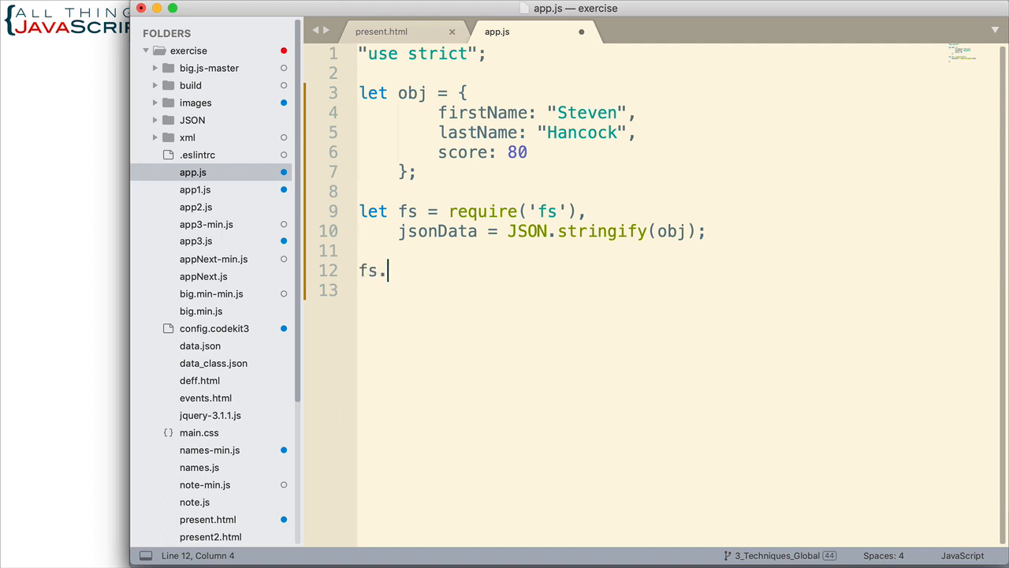
{"action": "type", "text": "writeFil"}
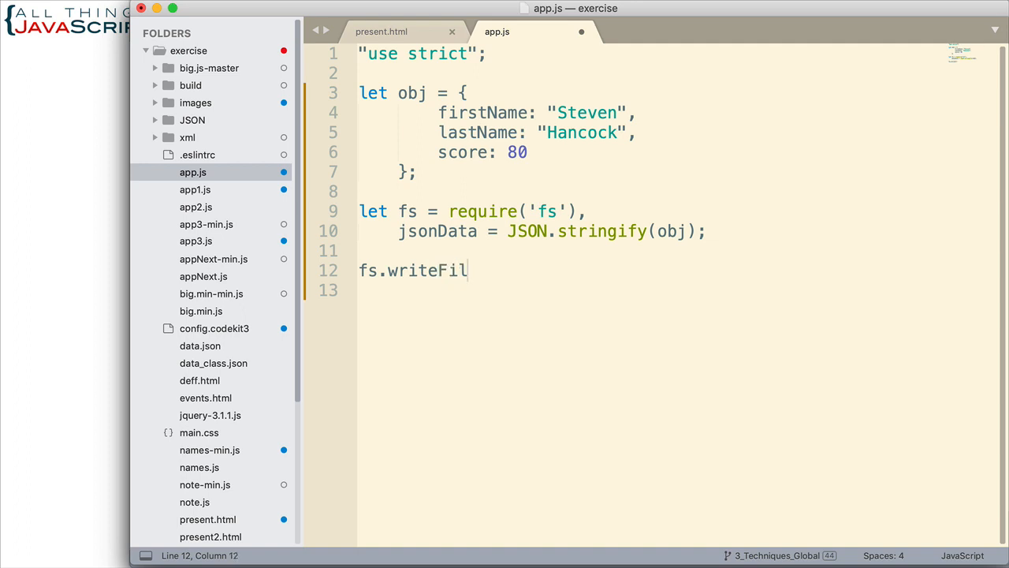
{"action": "type", "text": "e"}
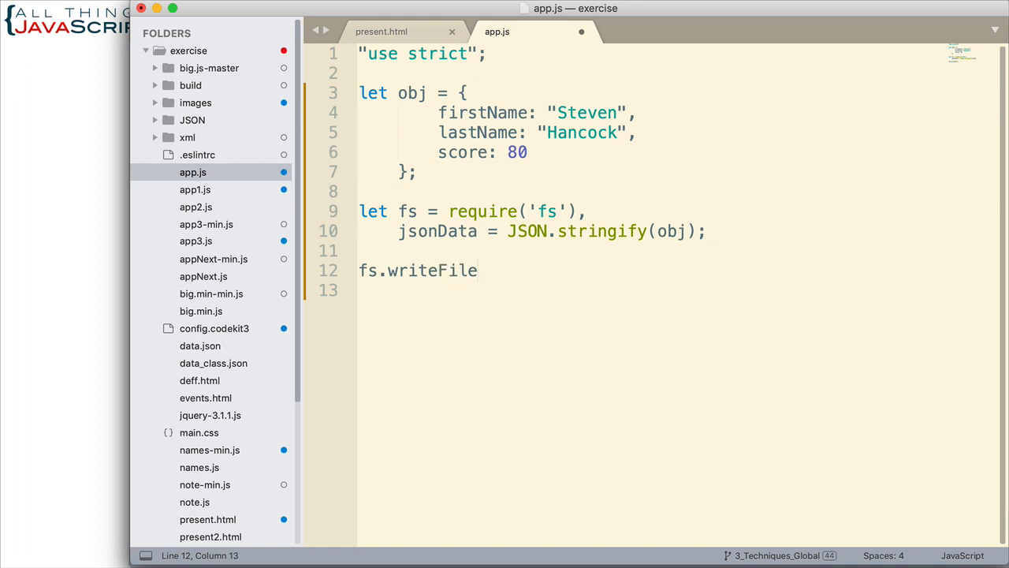
{"action": "type", "text": "()"}
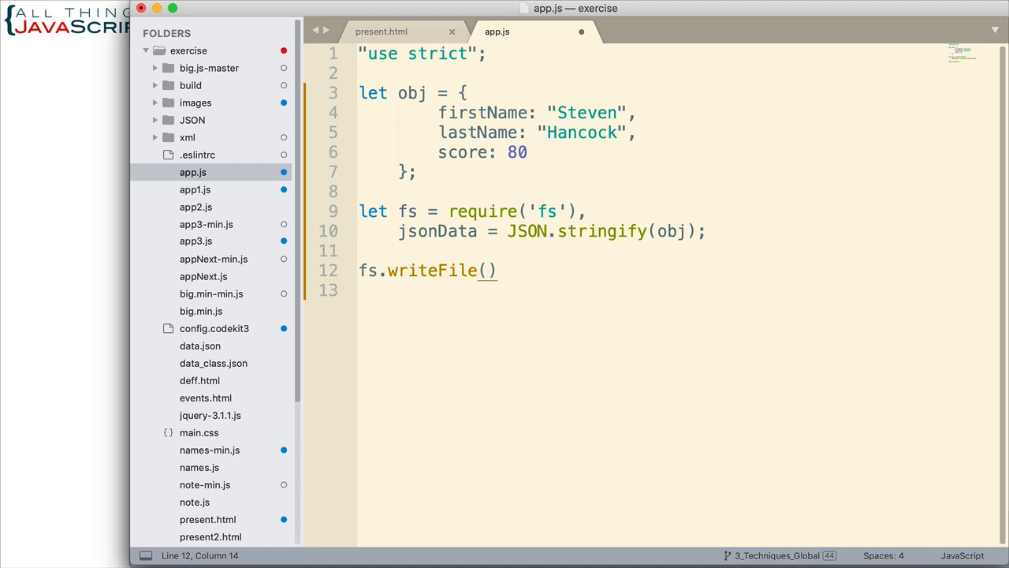
{"action": "type", "text": "\"."}
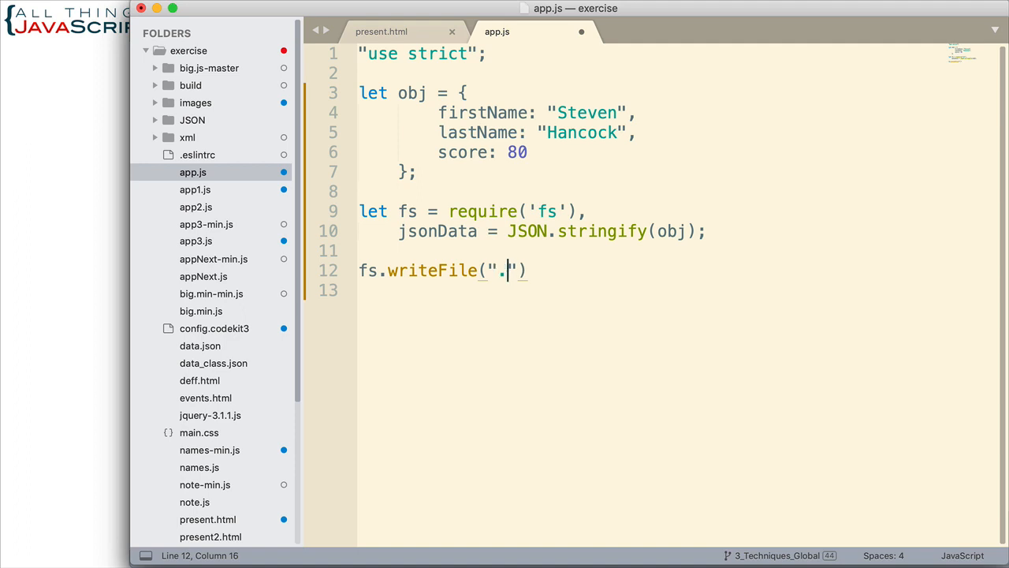
{"action": "type", "text": "/JSON/"}
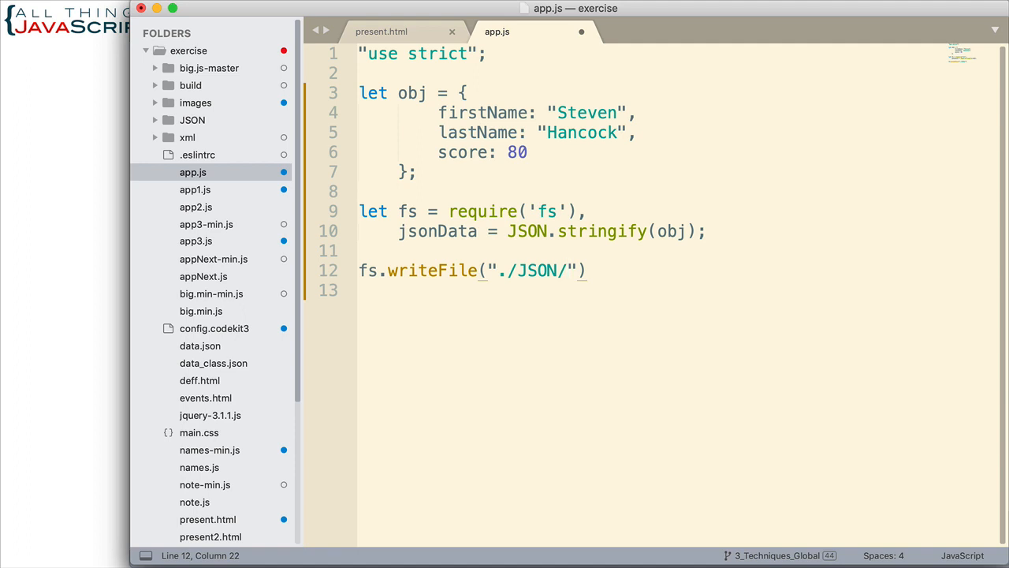
{"action": "type", "text": "sam"}
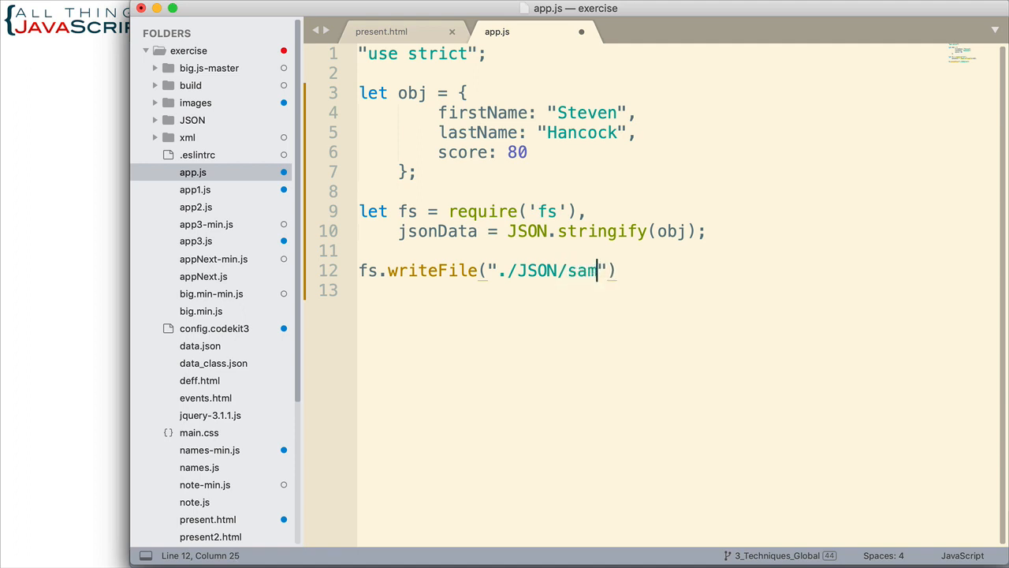
{"action": "type", "text": "ple.json"}
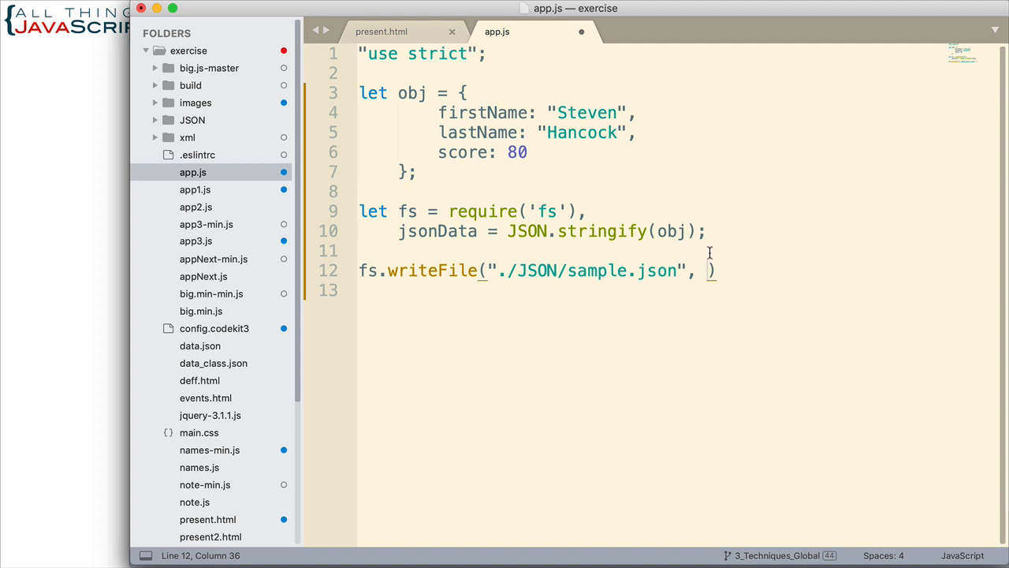
- Point out obj and jsonData, then pass jsonData as writeFile's second argument
{"action": "double_click", "coordinate": [438, 230]}
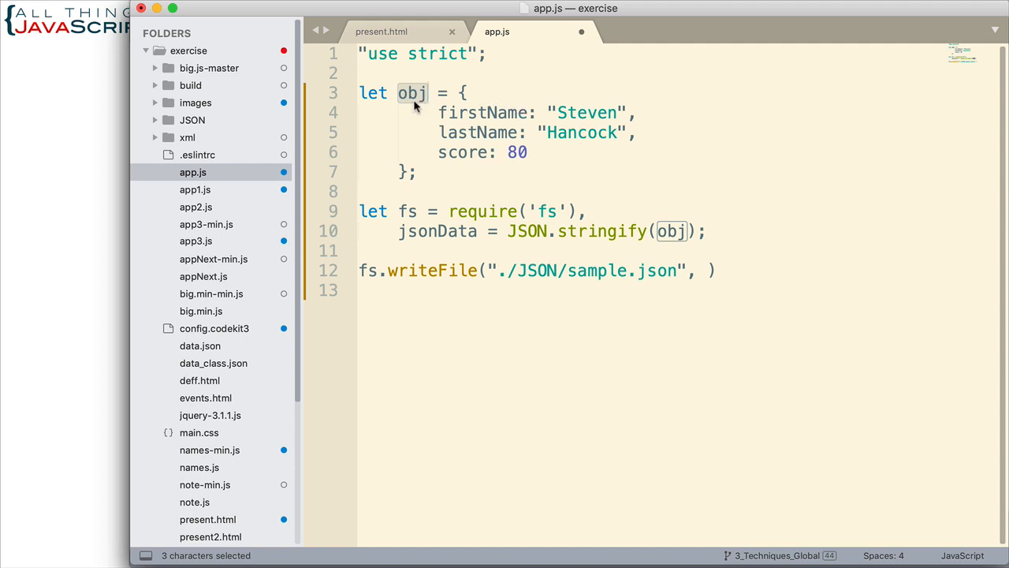
{"action": "mouse_move", "coordinate": [413, 103]}
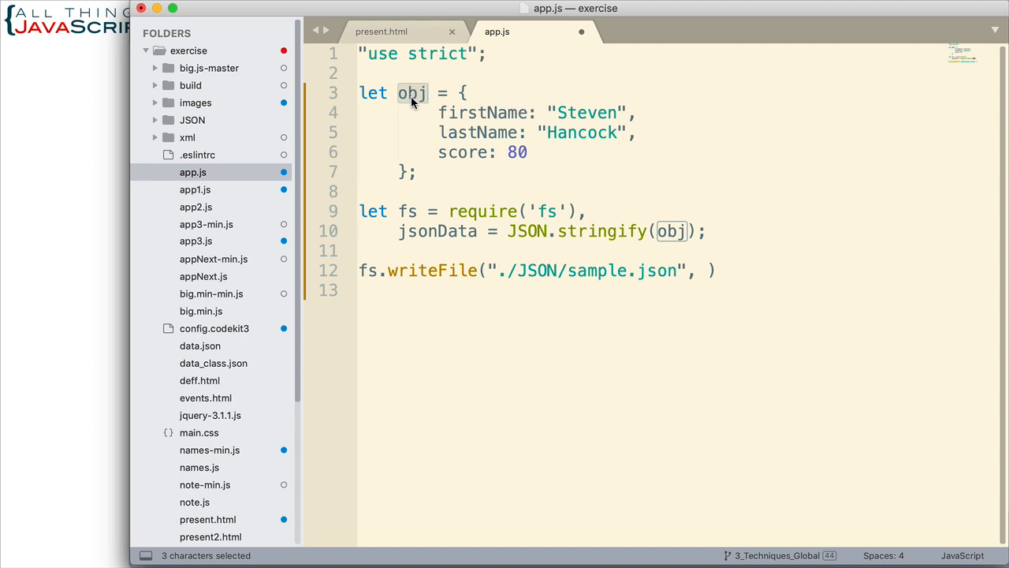
{"action": "mouse_move", "coordinate": [519, 220]}
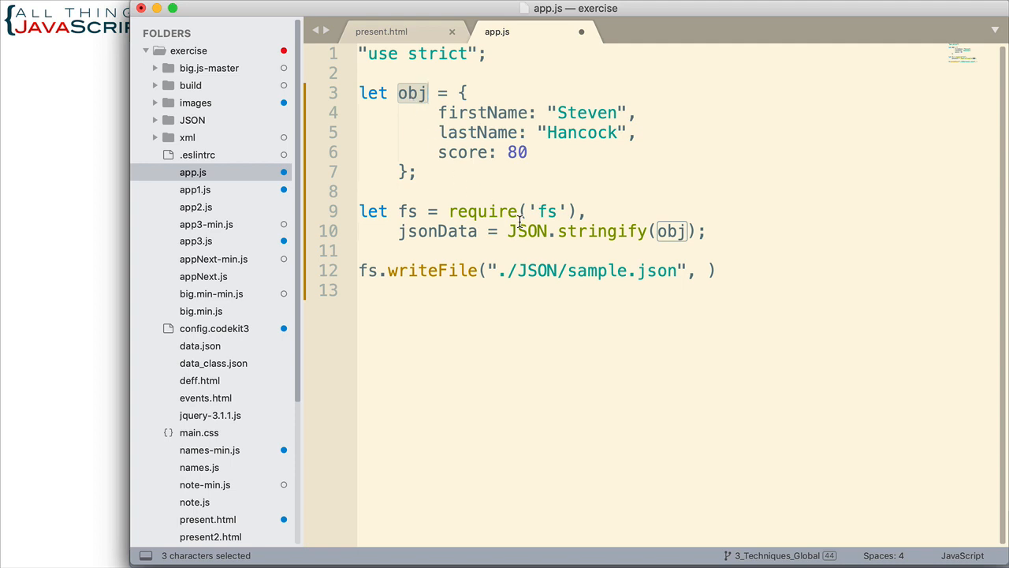
{"action": "mouse_move", "coordinate": [615, 148]}
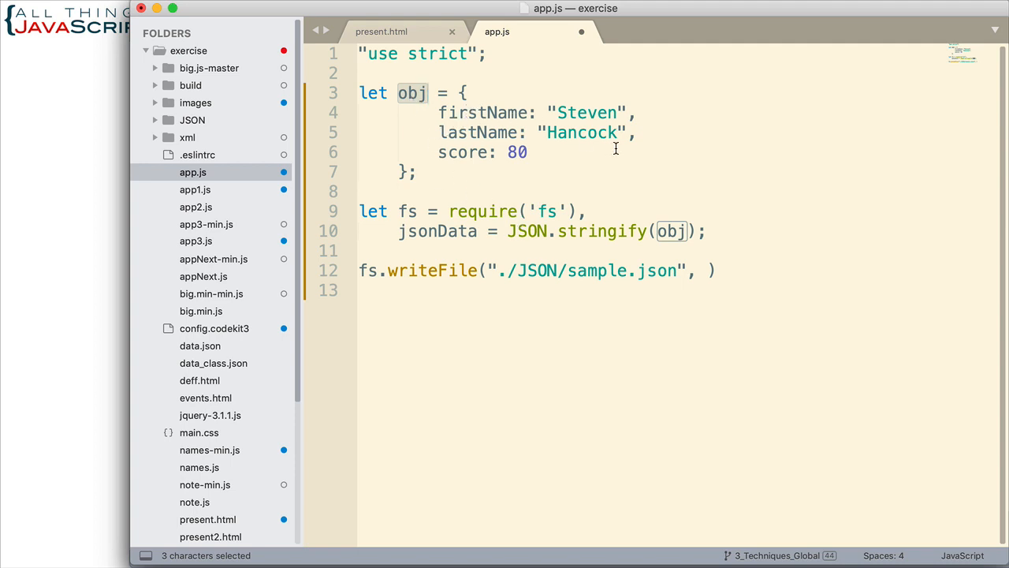
{"action": "mouse_move", "coordinate": [470, 101]}
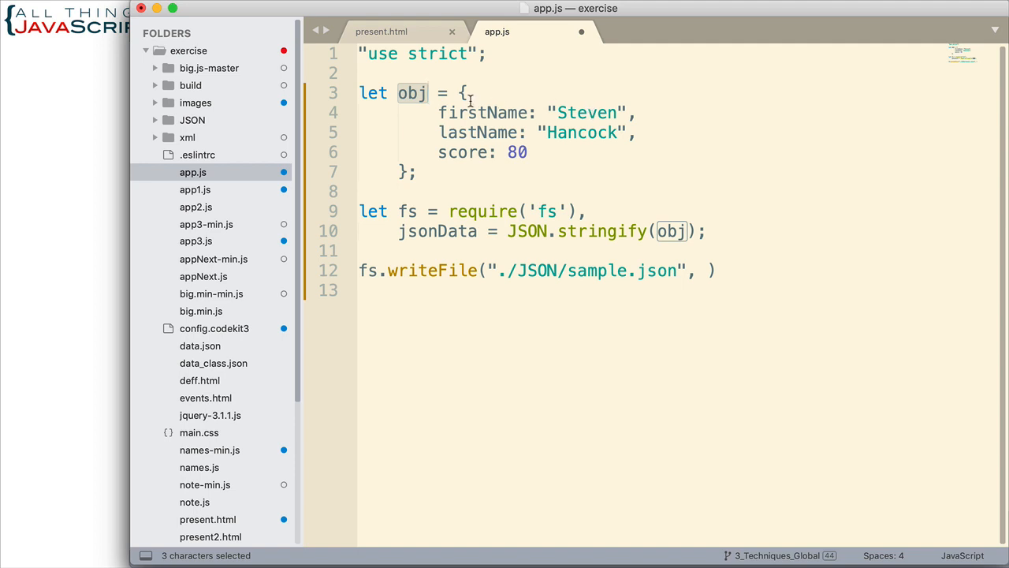
{"action": "mouse_move", "coordinate": [618, 170]}
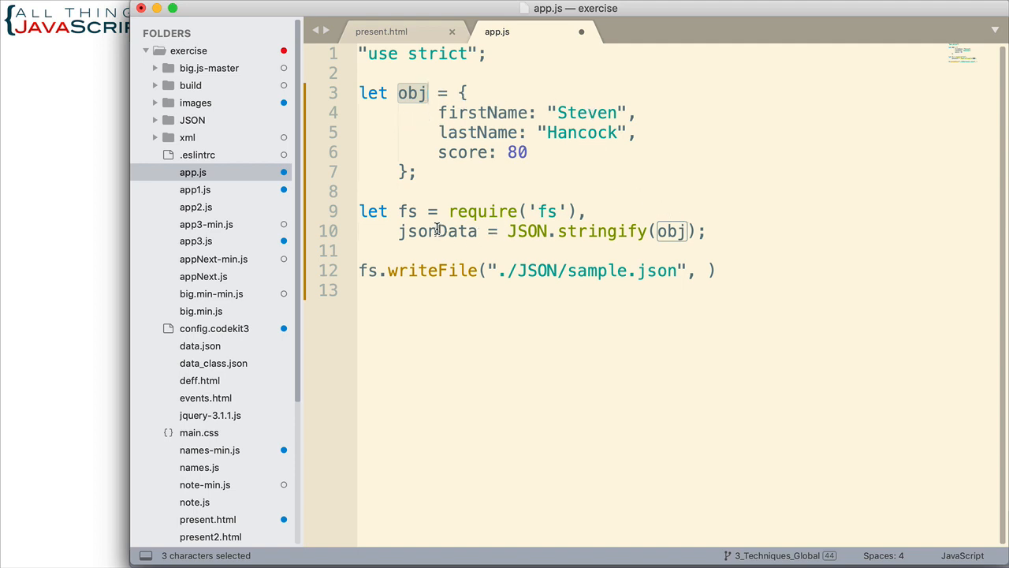
{"action": "double_click", "coordinate": [438, 230]}
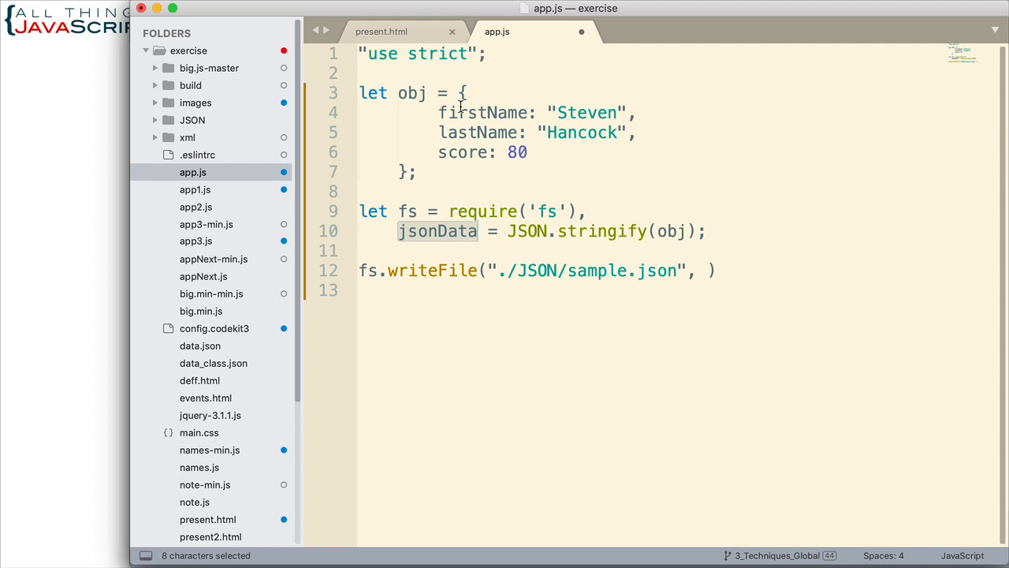
{"action": "mouse_move", "coordinate": [678, 260]}
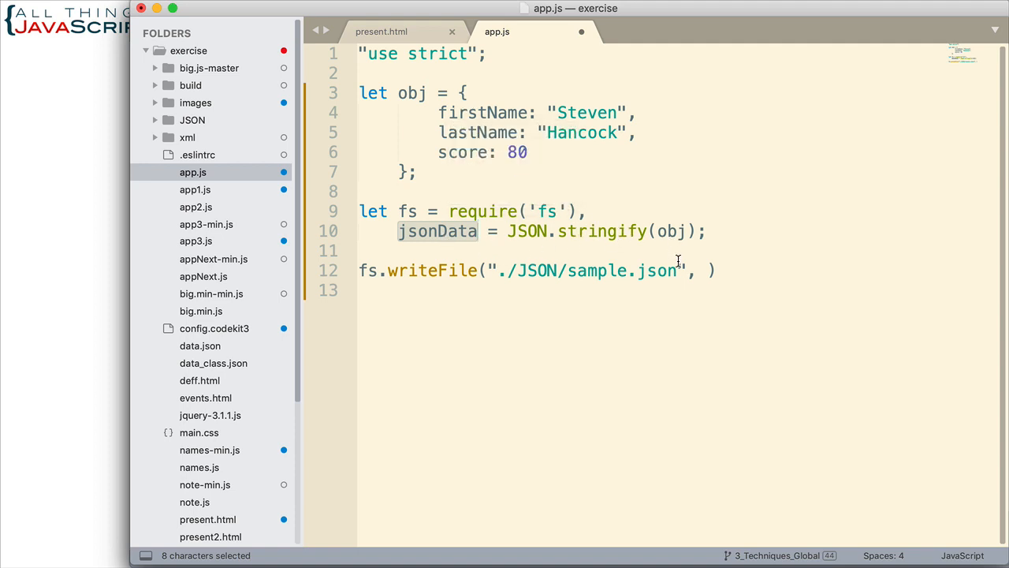
{"action": "left_click", "coordinate": [706, 271]}
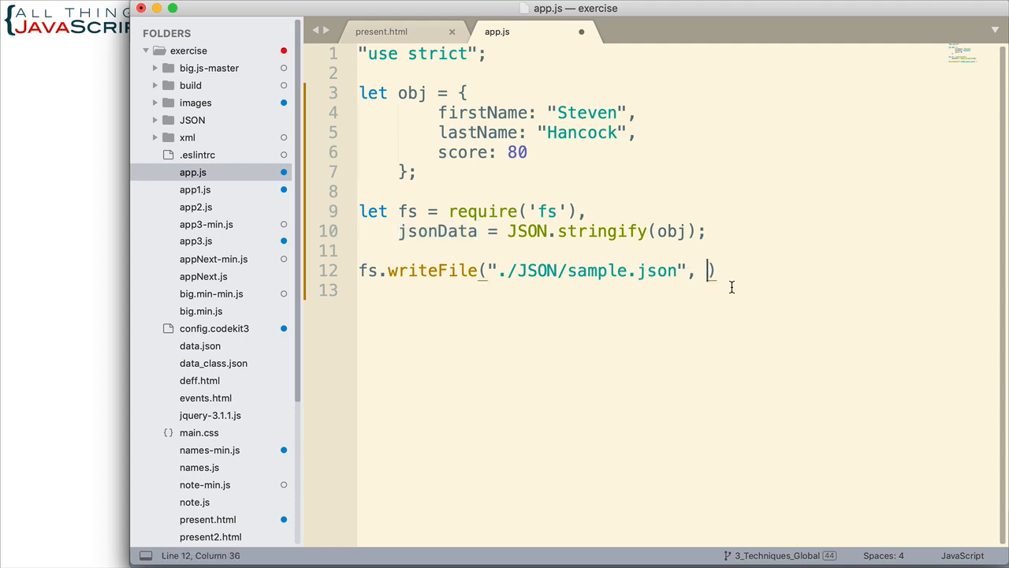
{"action": "type", "text": "jsonData,"}
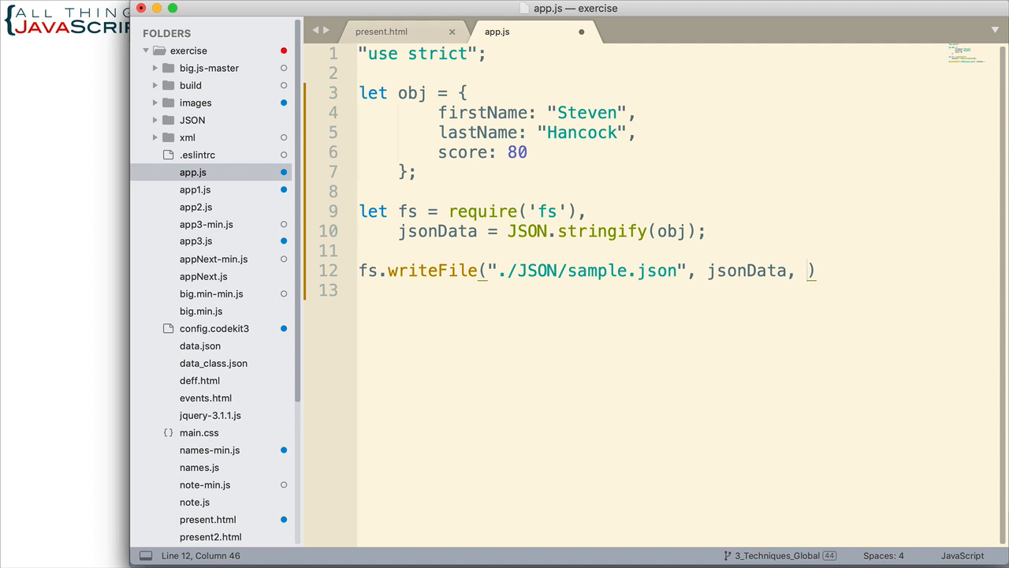
- Add a function(err) callback with if (err) { console.log(err); } and a closing semicolon
{"action": "type", "text": "function(err"}
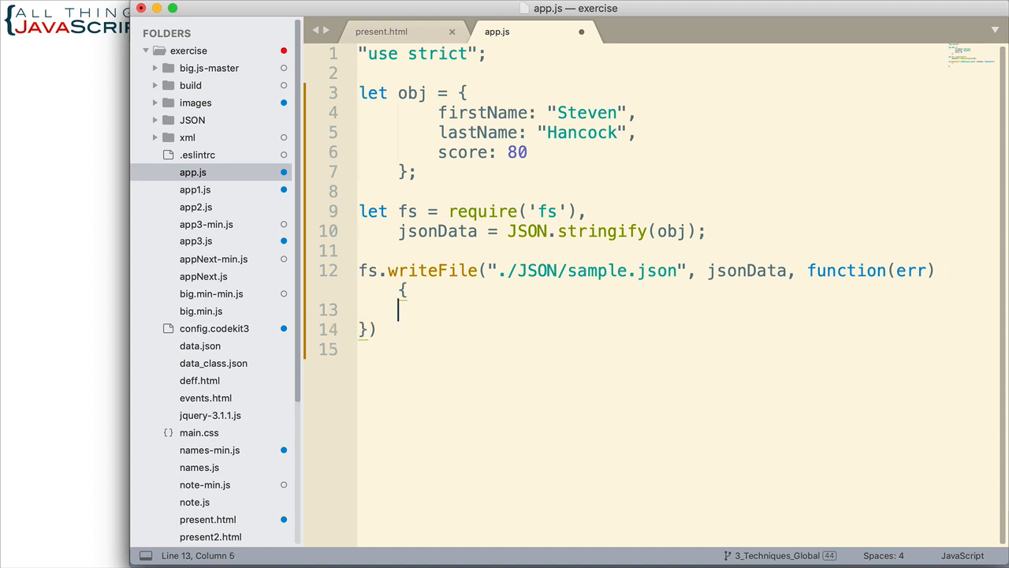
{"action": "type", "text": "if"}
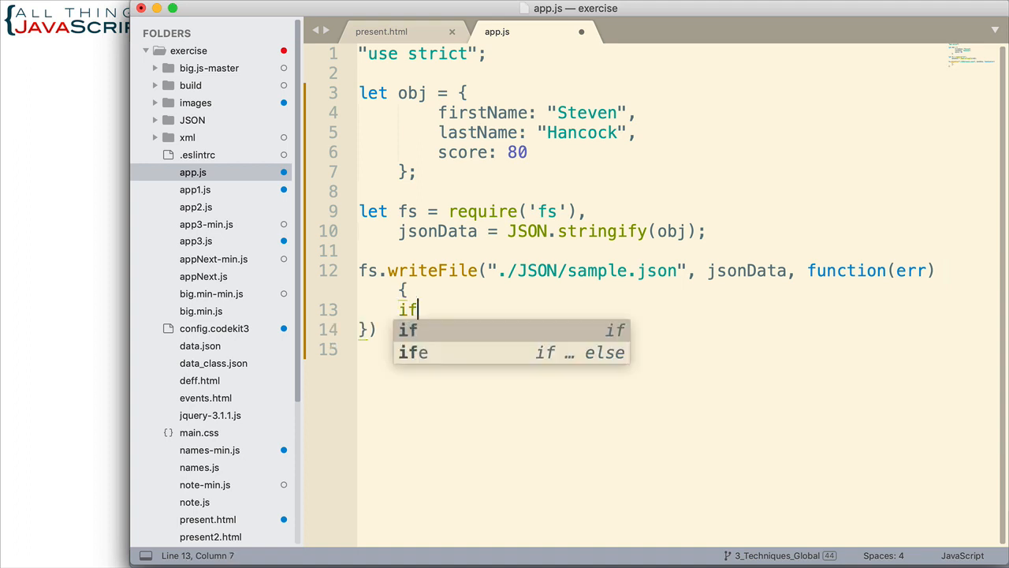
{"action": "type", "text": "(err)"}
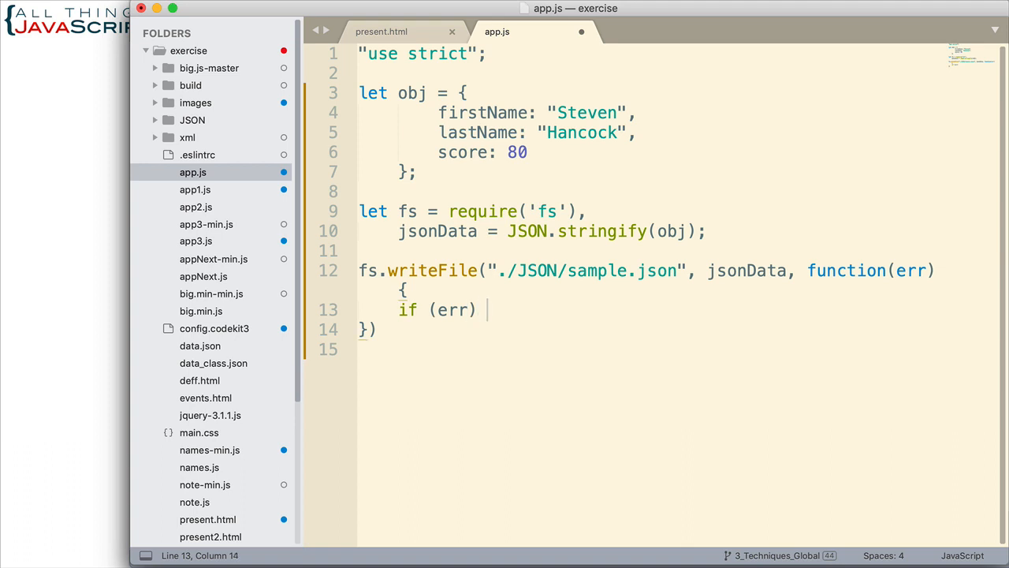
{"action": "type", "text": "{"}
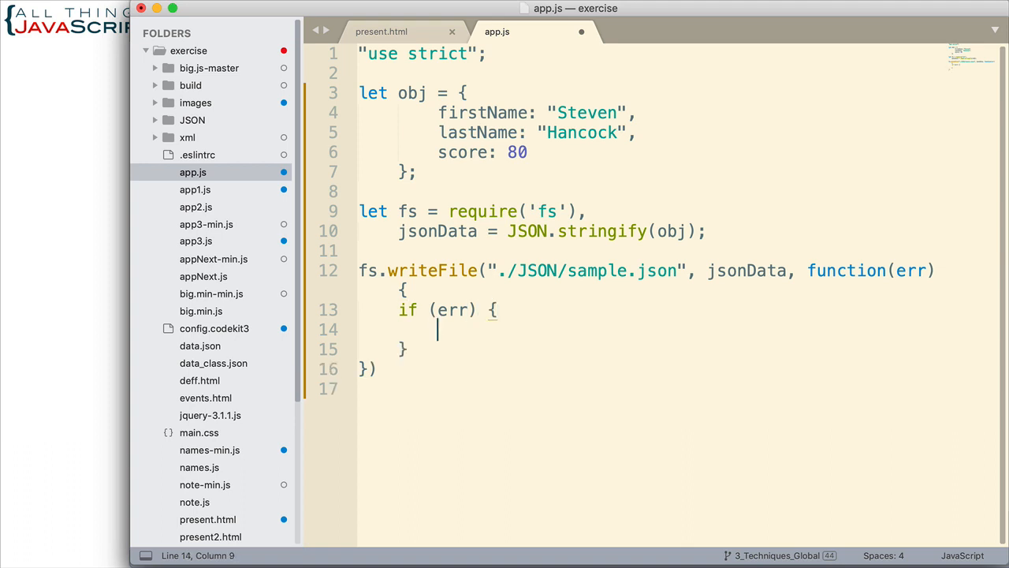
{"action": "type", "text": "console.log("}
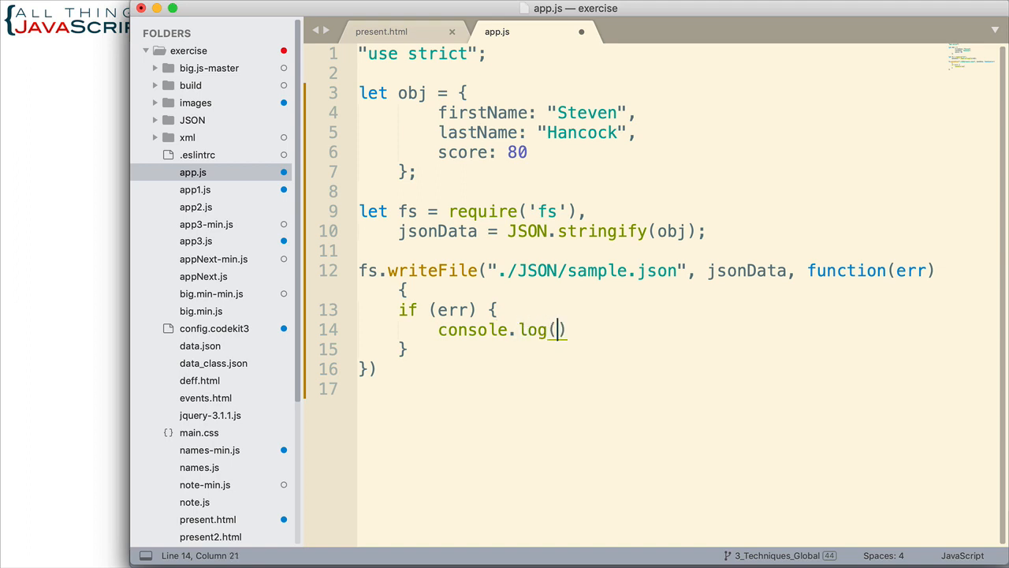
{"action": "type", "text": "err);"}
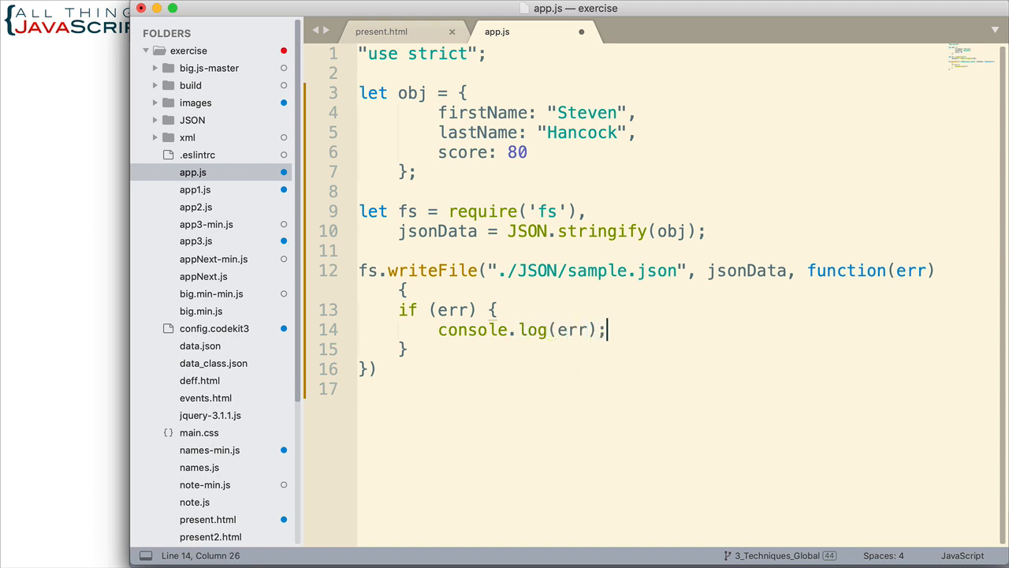
{"action": "mouse_move", "coordinate": [421, 366]}
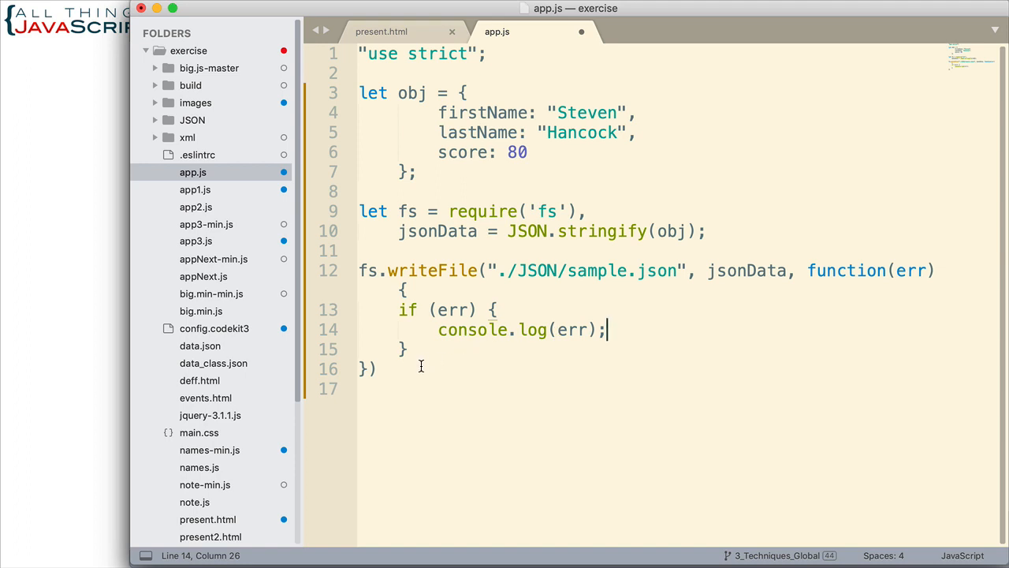
{"action": "type", "text": ";"}
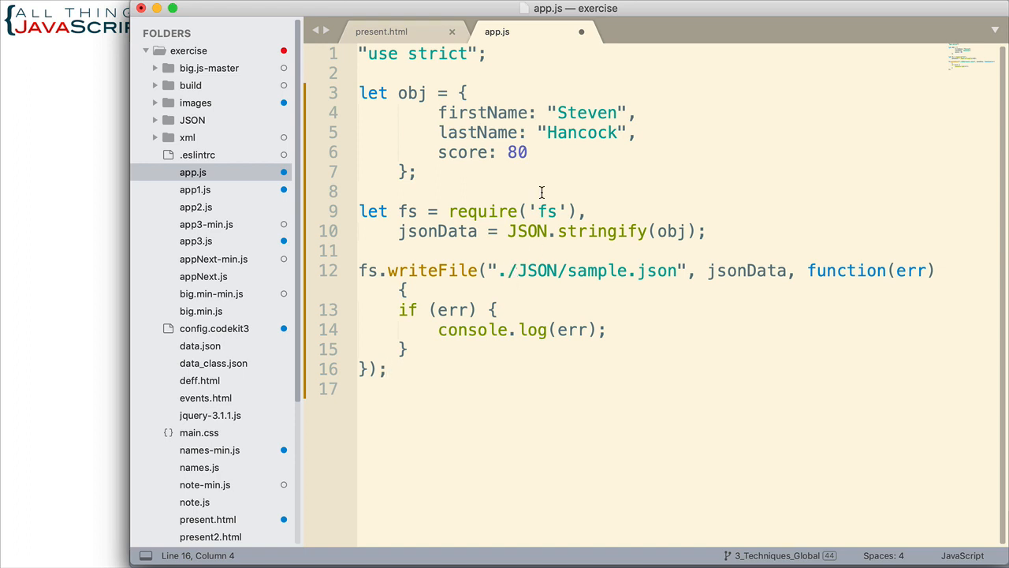
{"action": "mouse_move", "coordinate": [508, 41]}
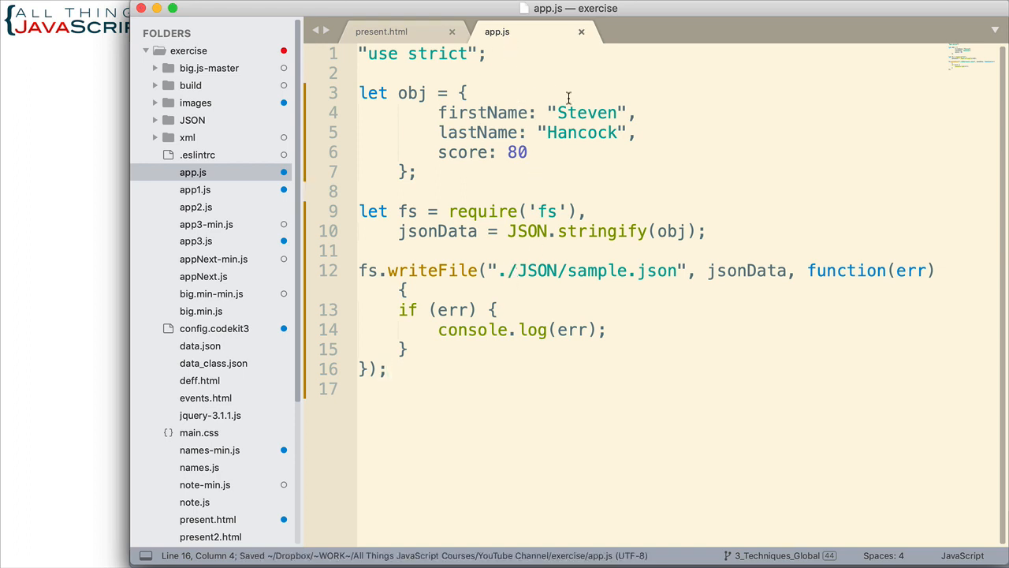
{"action": "mouse_move", "coordinate": [492, 45]}
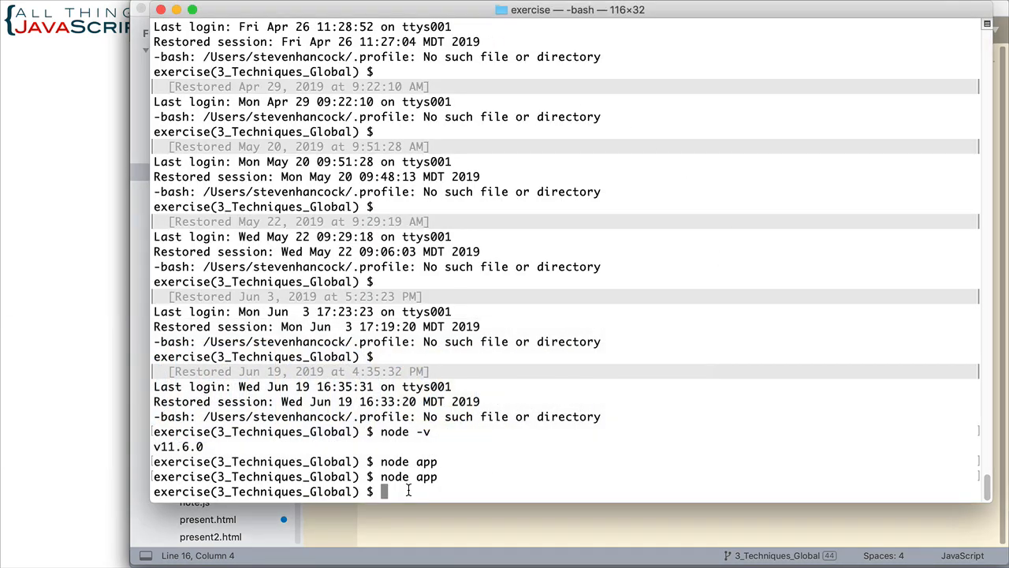
- Clear the Terminal and run node app, which returns with no errors
{"action": "type", "text": "c"}
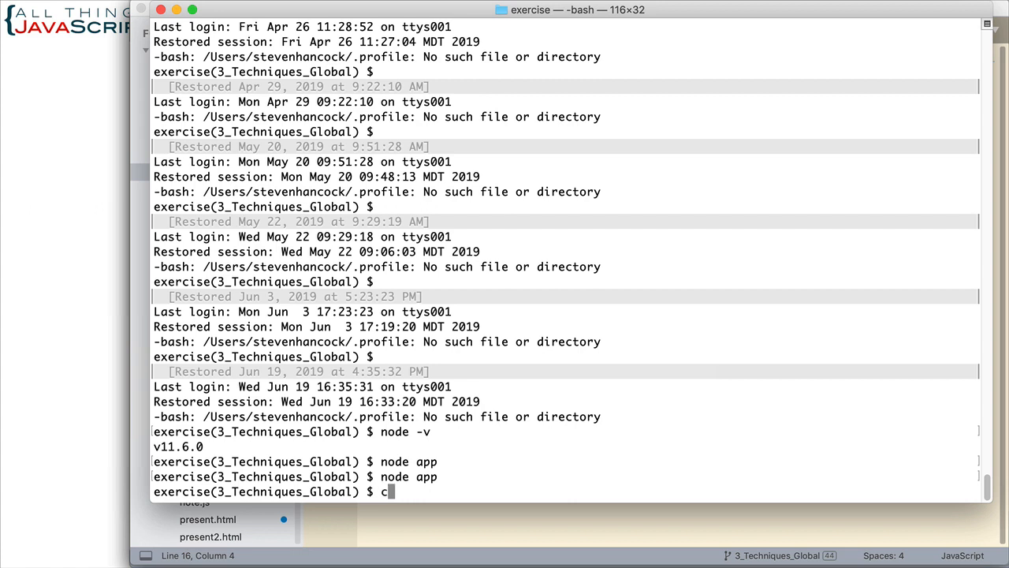
{"action": "key", "text": "Return"}
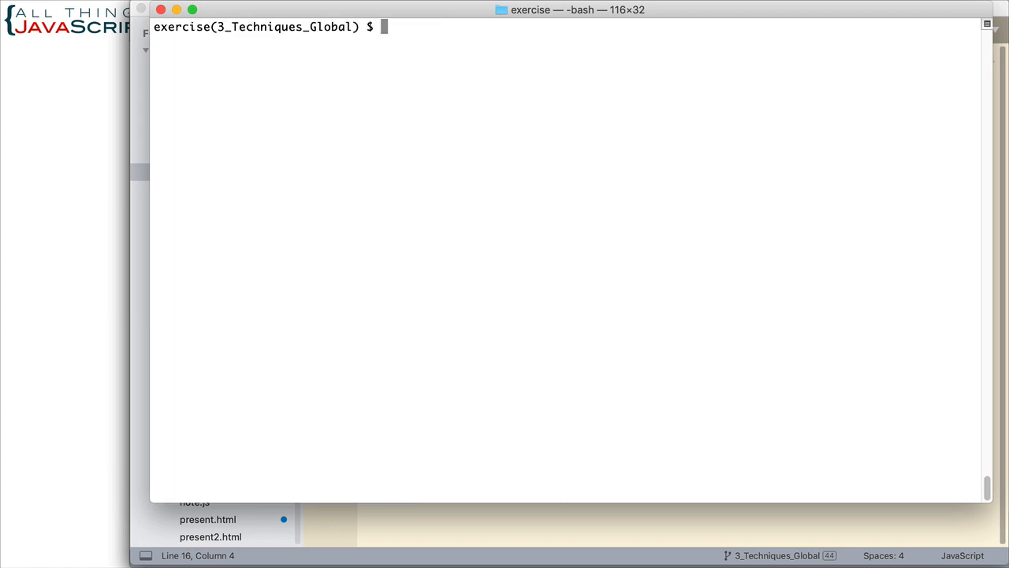
{"action": "type", "text": "node"}
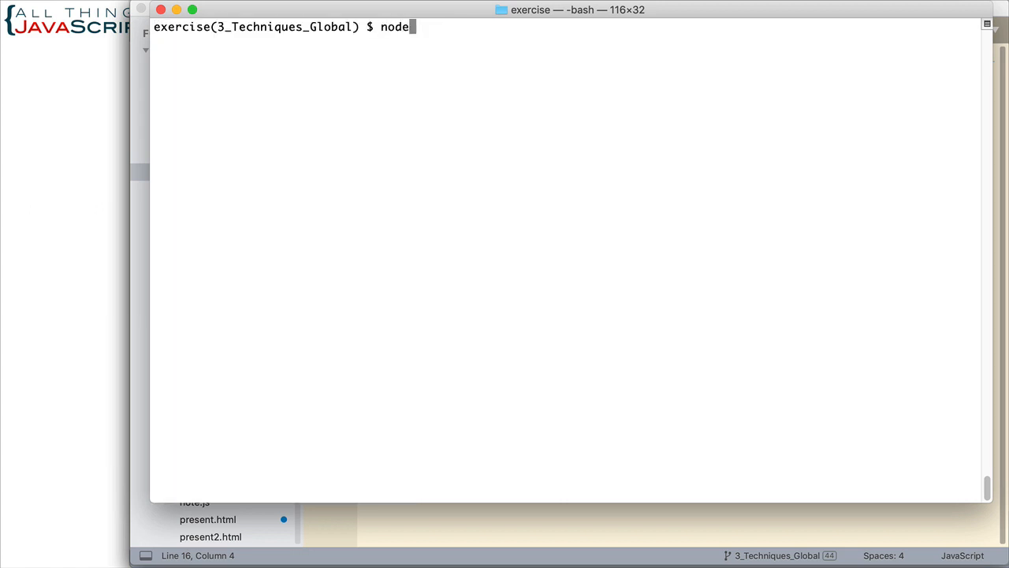
{"action": "type", "text": "app"}
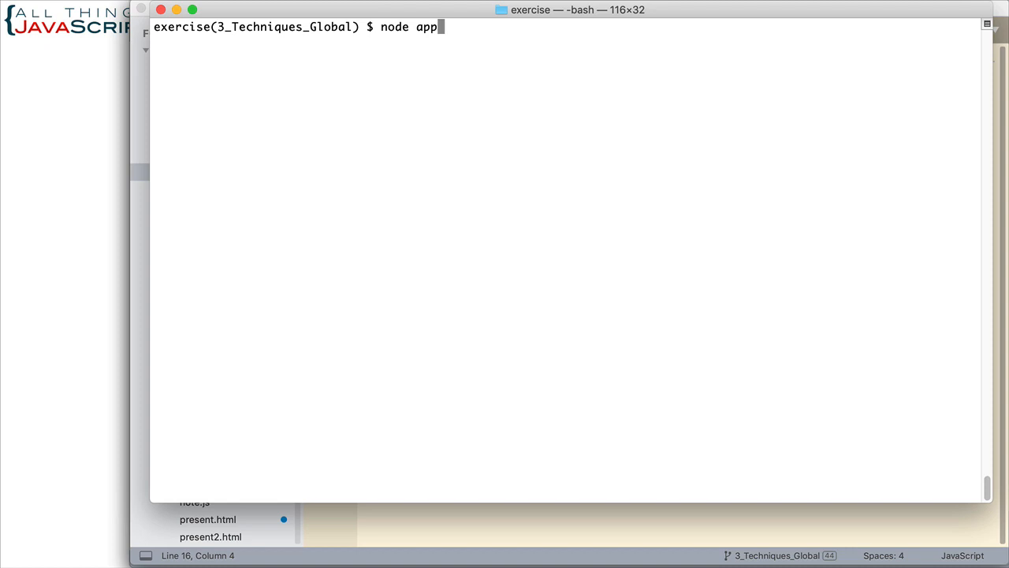
{"action": "key", "text": "Return"}
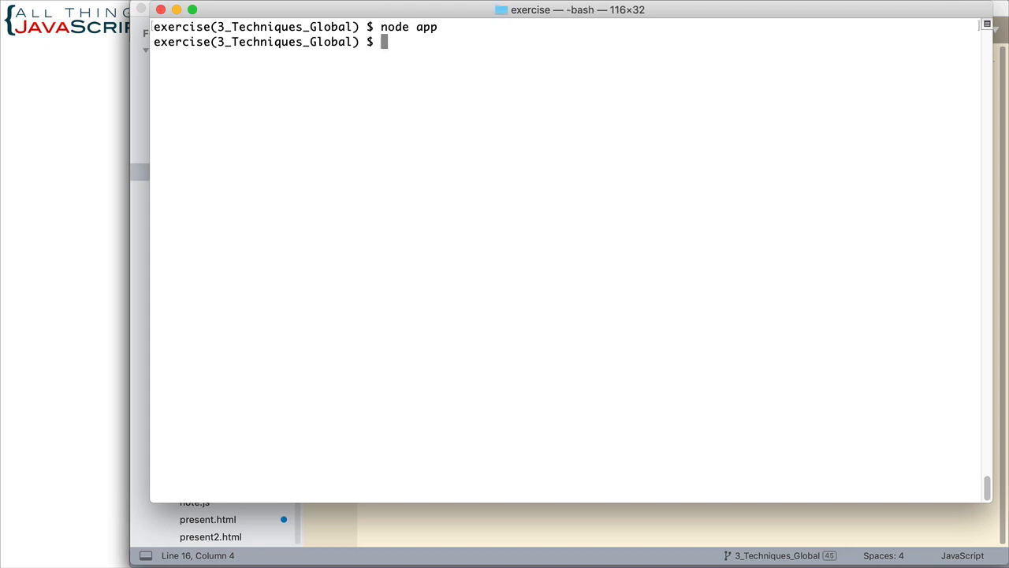
{"action": "mouse_move", "coordinate": [397, 522]}
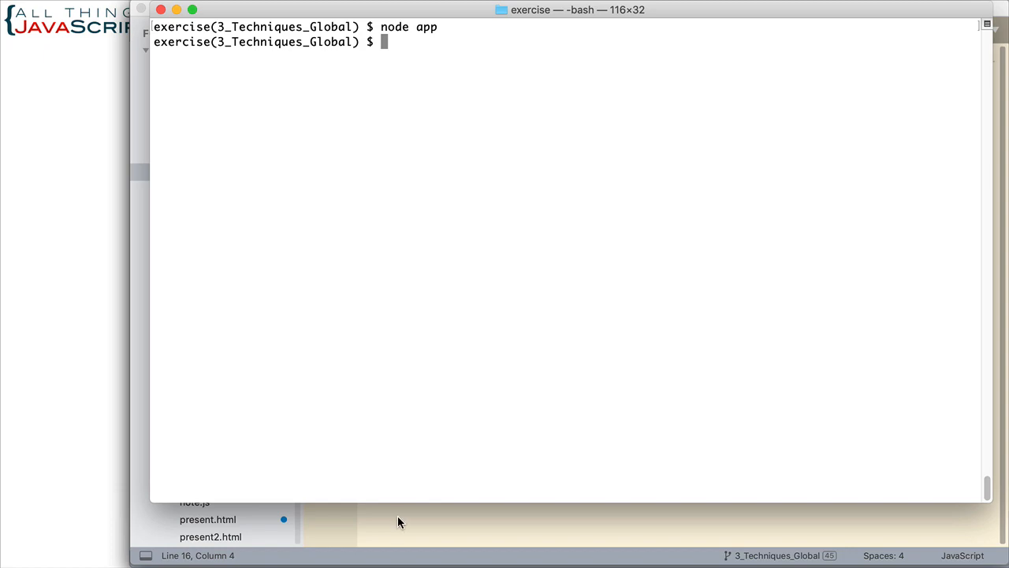
{"action": "mouse_move", "coordinate": [347, 428]}
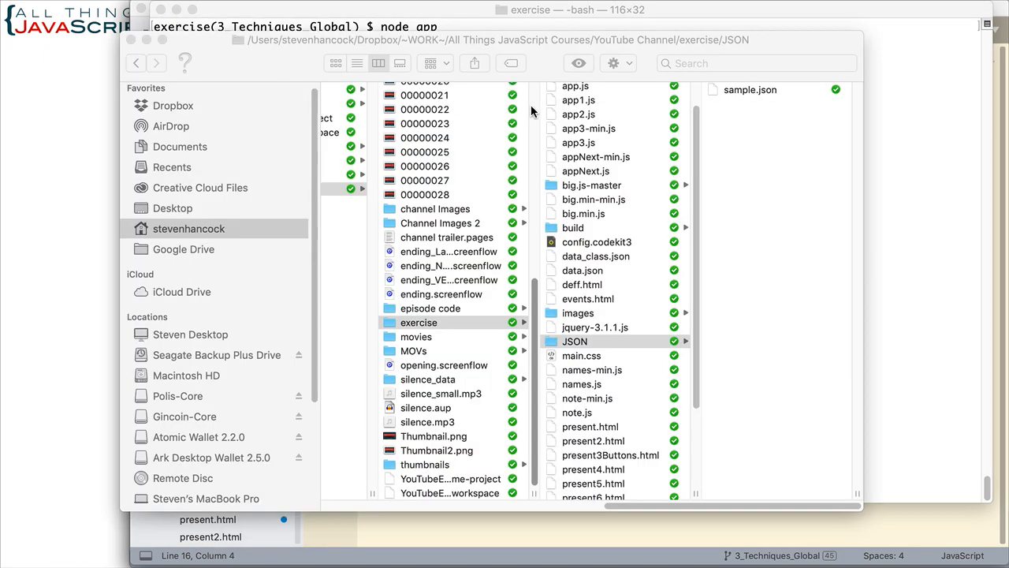
- Select the JSON folder and preview sample.json showing Steven Hancock with score 80
{"action": "left_click", "coordinate": [574, 340]}
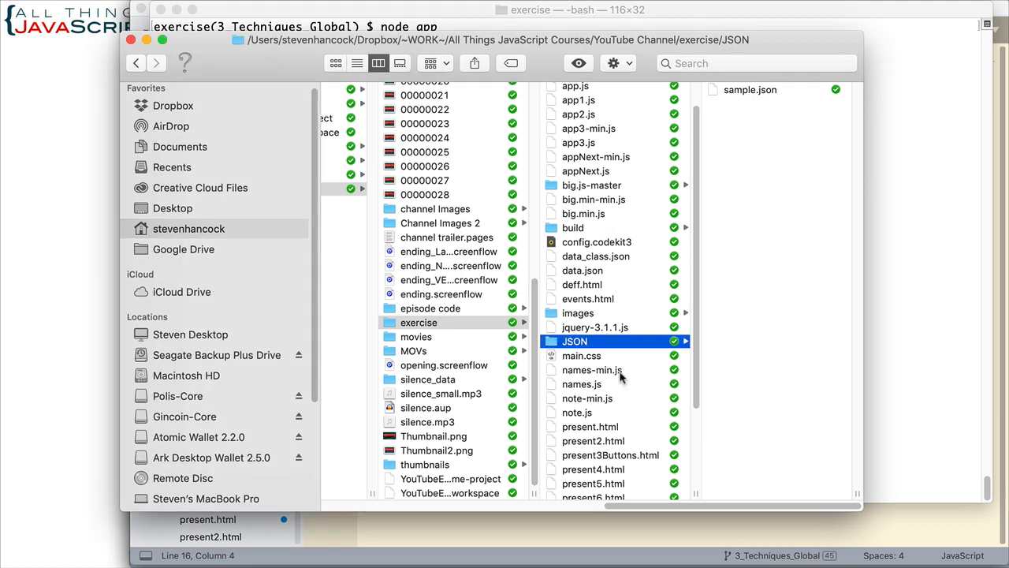
{"action": "mouse_move", "coordinate": [727, 107]}
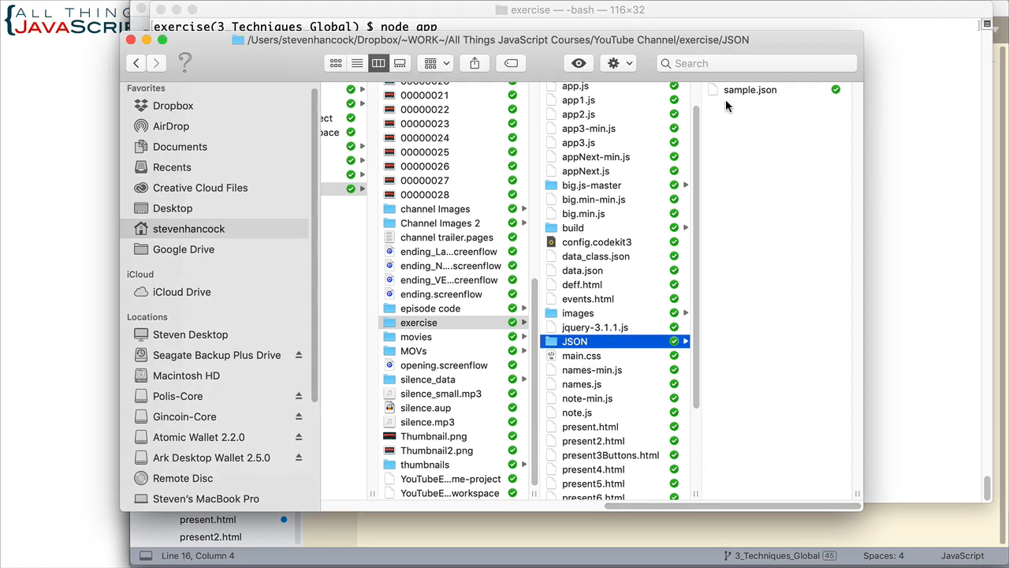
{"action": "left_click", "coordinate": [750, 88]}
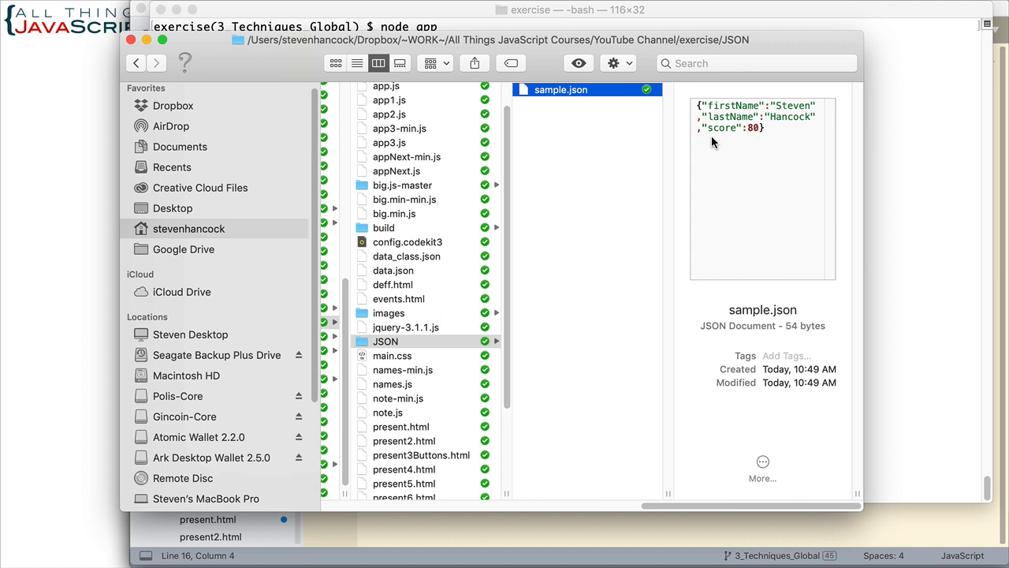
{"action": "mouse_move", "coordinate": [749, 155]}
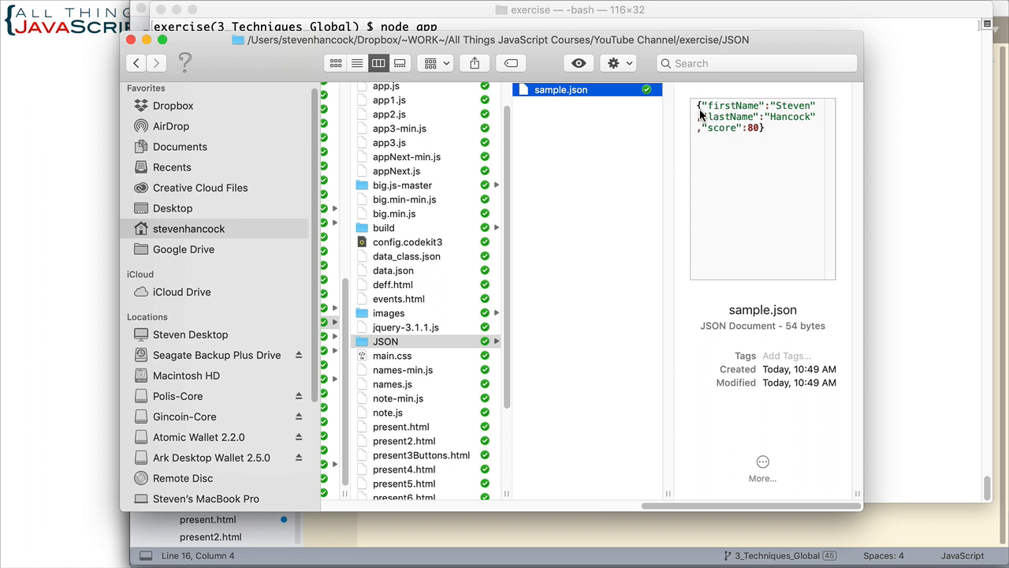
{"action": "mouse_move", "coordinate": [545, 97]}
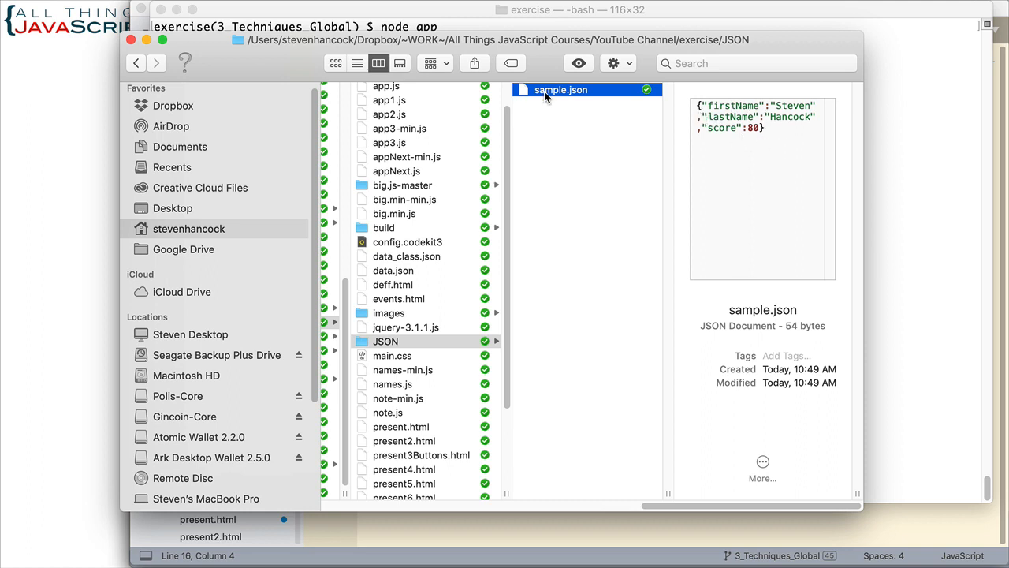
{"action": "mouse_move", "coordinate": [483, 550]}
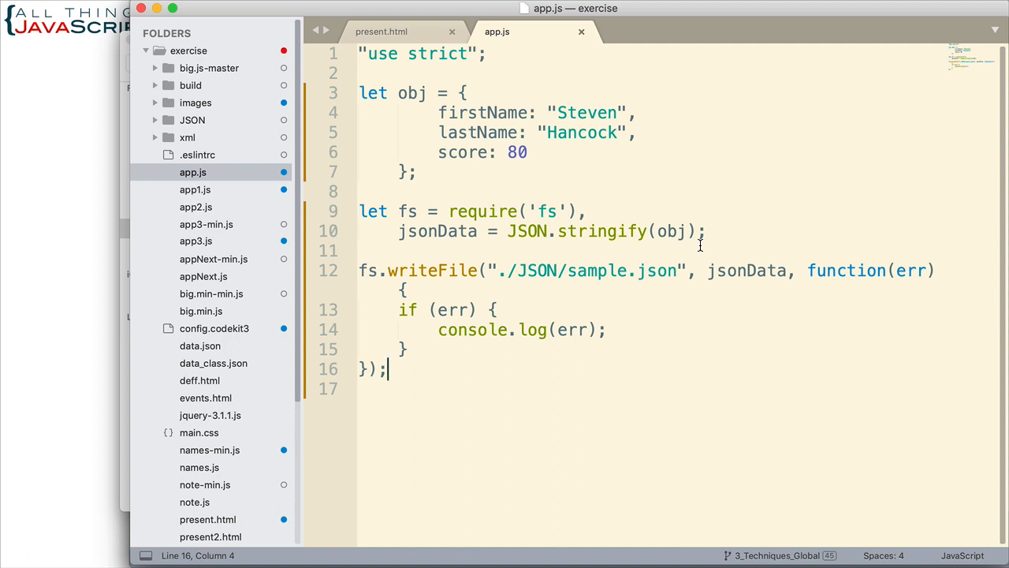
{"action": "mouse_move", "coordinate": [512, 213]}
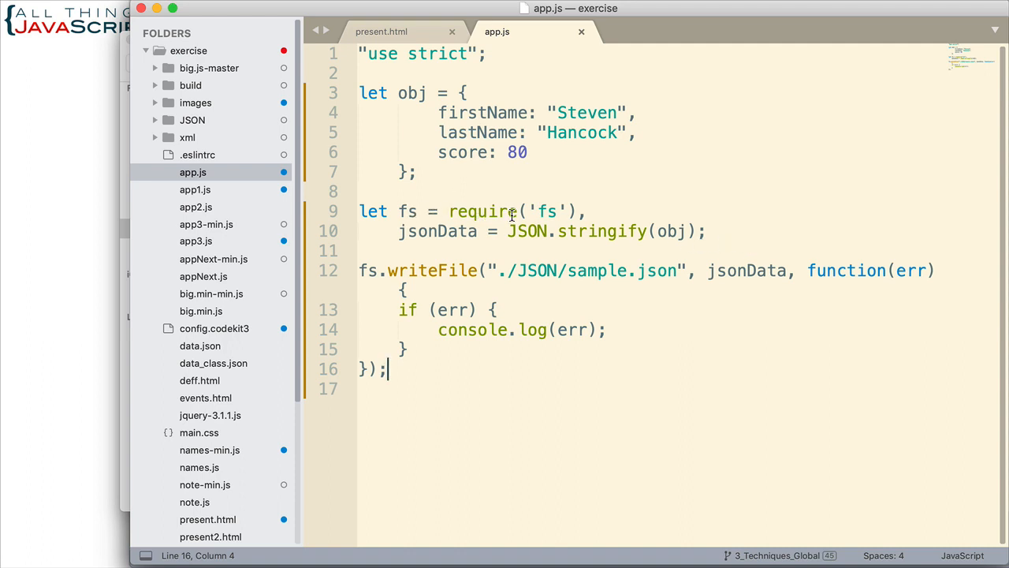
{"action": "mouse_move", "coordinate": [552, 211]}
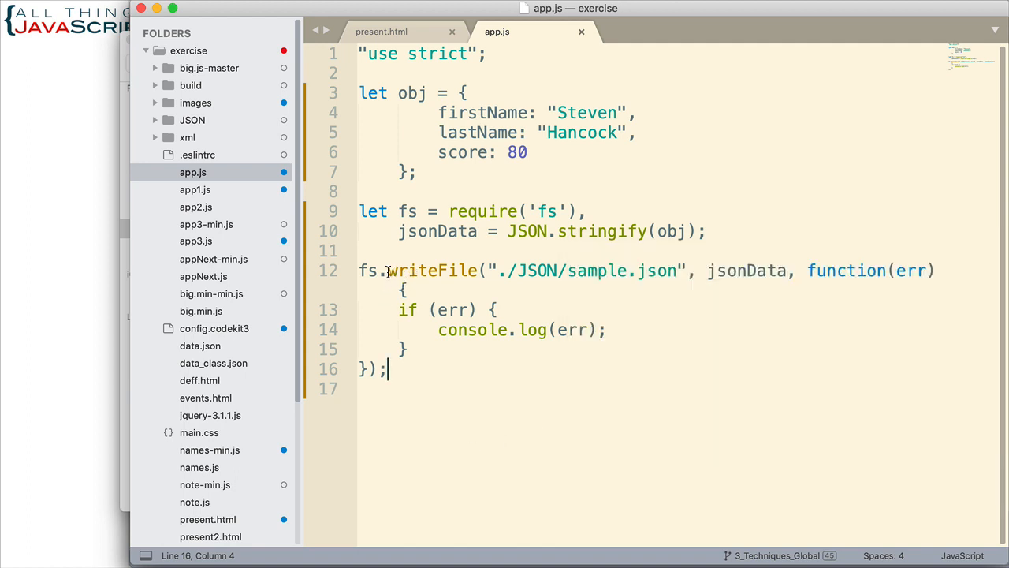
{"action": "mouse_move", "coordinate": [657, 429]}
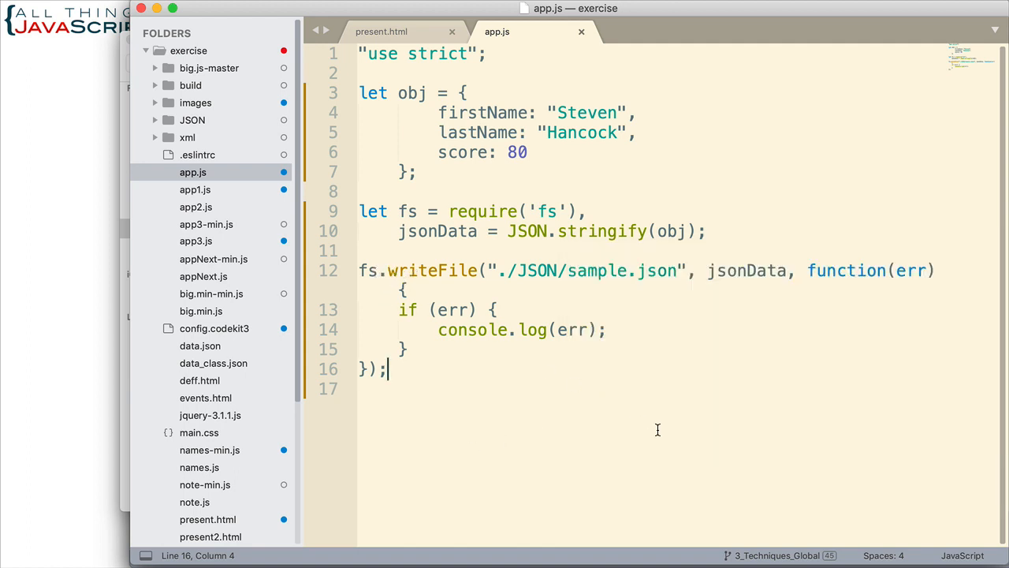